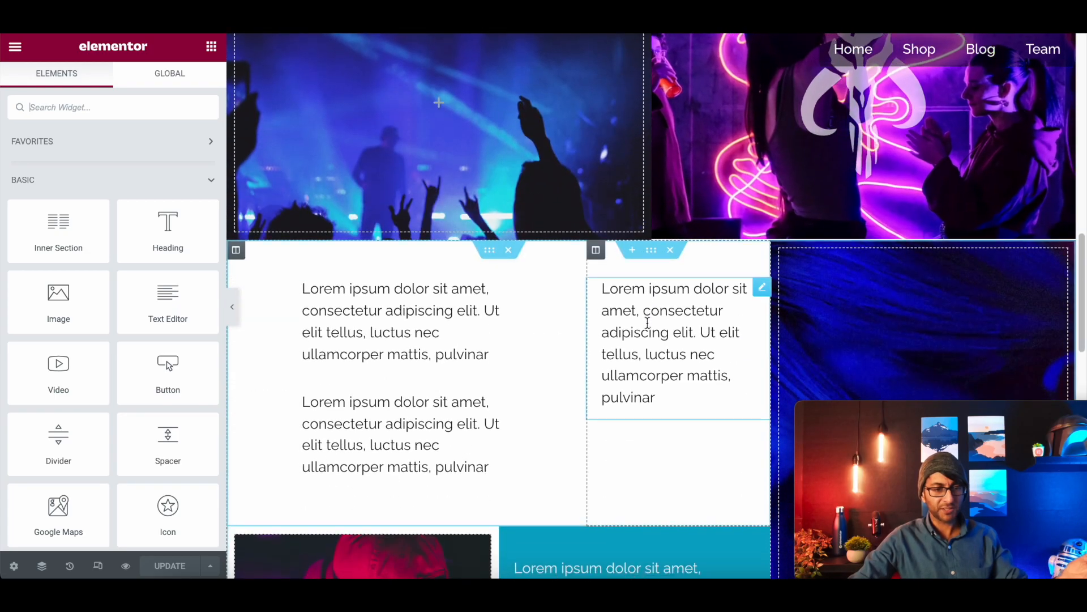
Search the widget panel for 'pr' to find the Progress Tracker widget.
{"action": "scroll", "scroll_direction": "down", "scroll_amount": 3}
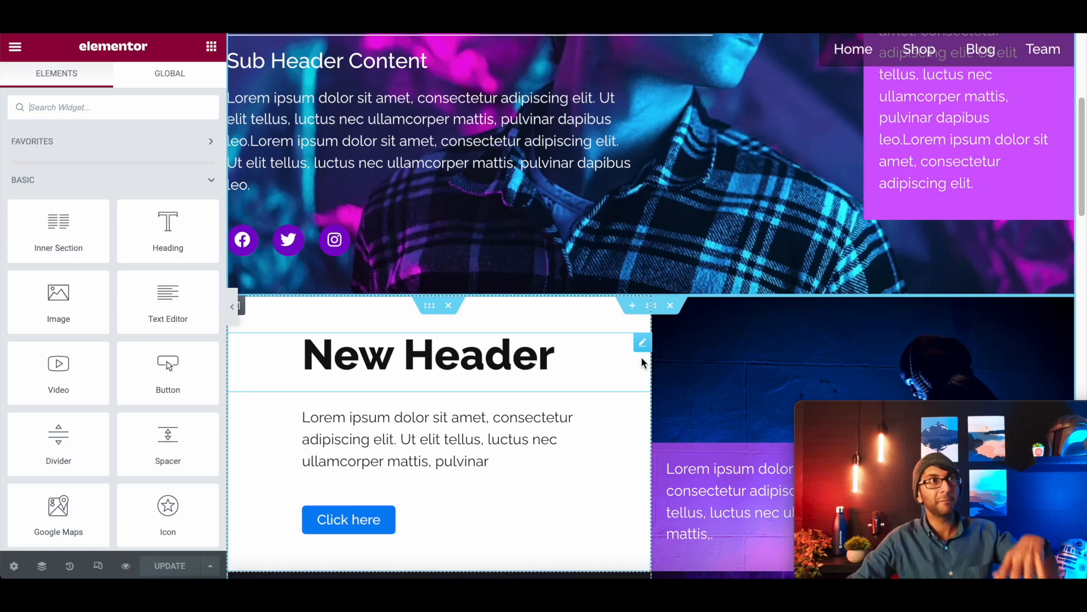
{"action": "scroll", "scroll_direction": "up", "scroll_amount": 3}
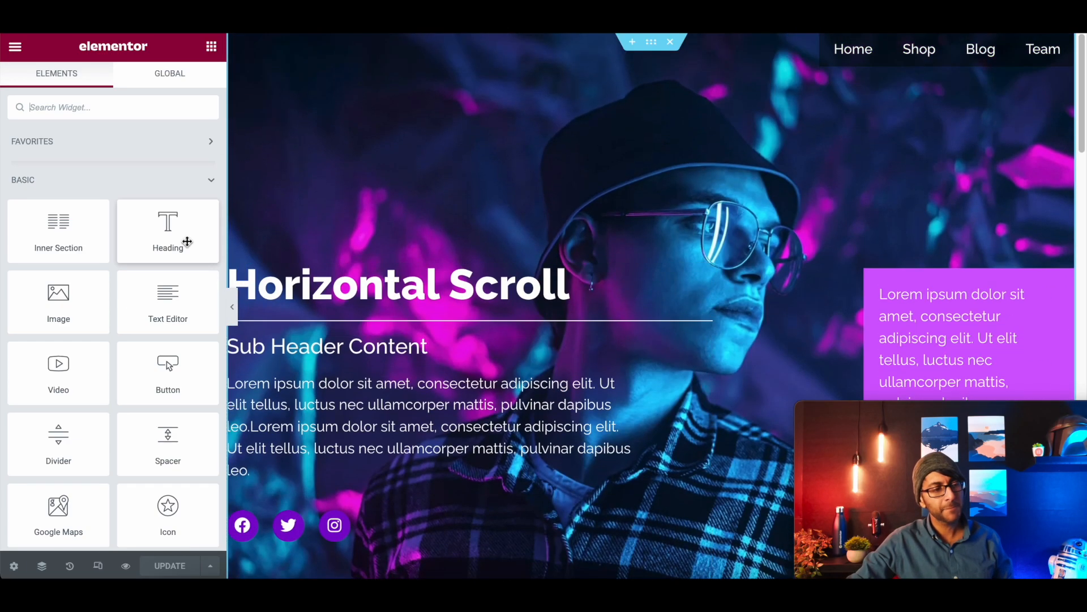
{"action": "type", "text": "prog"}
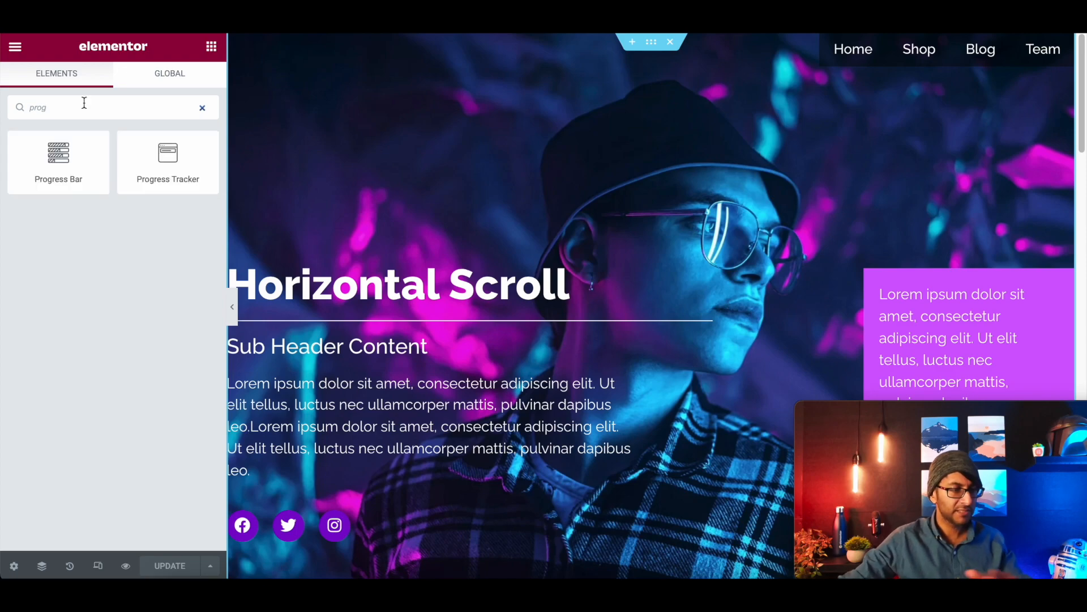
{"action": "mouse_move", "coordinate": [59, 161]}
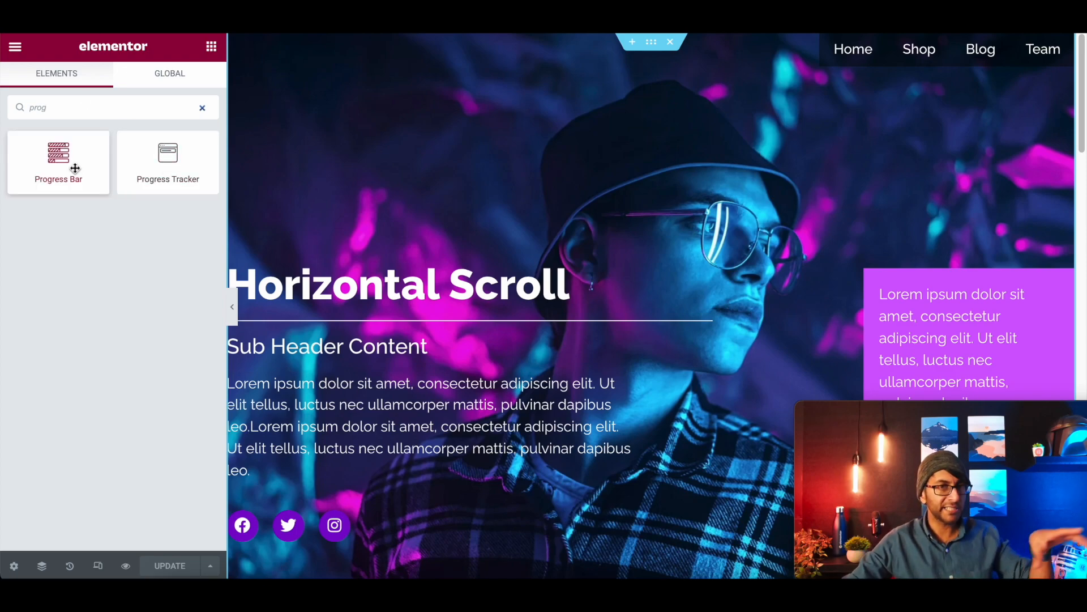
{"action": "mouse_move", "coordinate": [167, 159]}
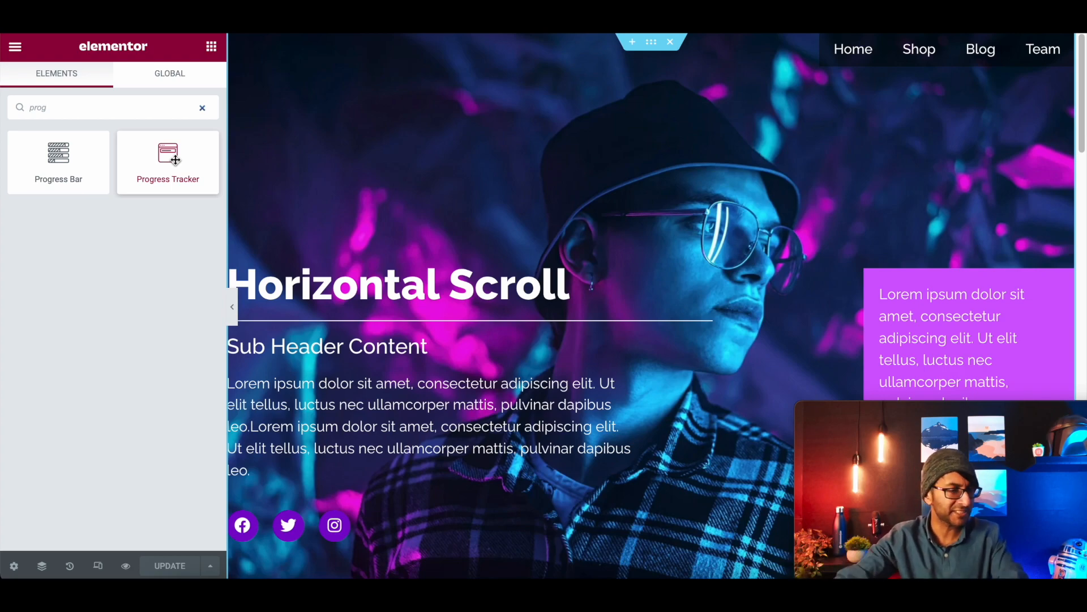
{"action": "mouse_move", "coordinate": [571, 123]}
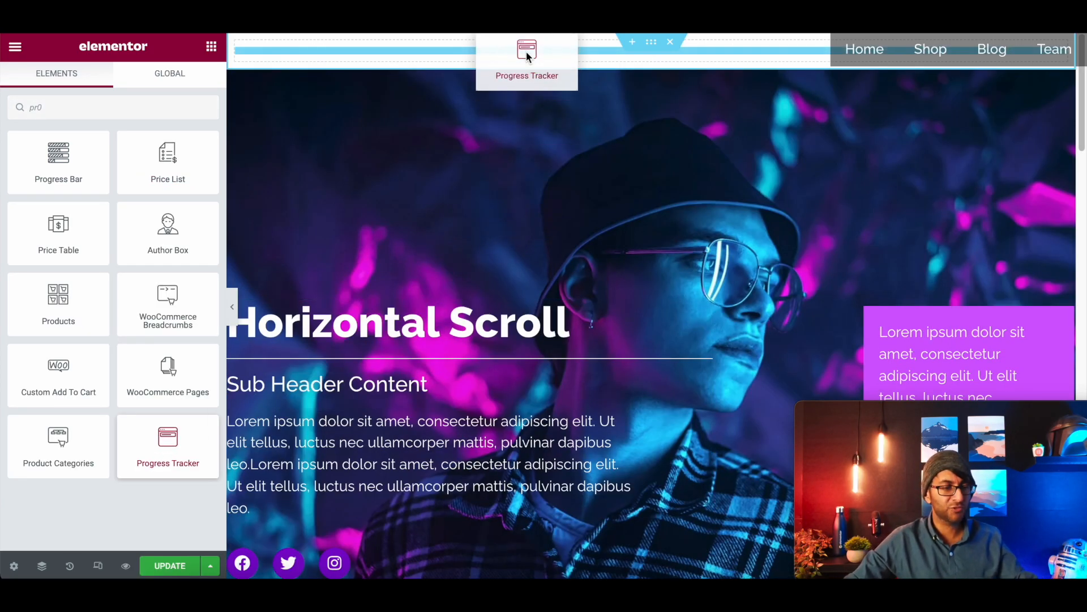
Drop a Progress Tracker at the page top, show percentage, try Circular, then revert to Horizontal.
{"action": "left_click", "coordinate": [526, 55]}
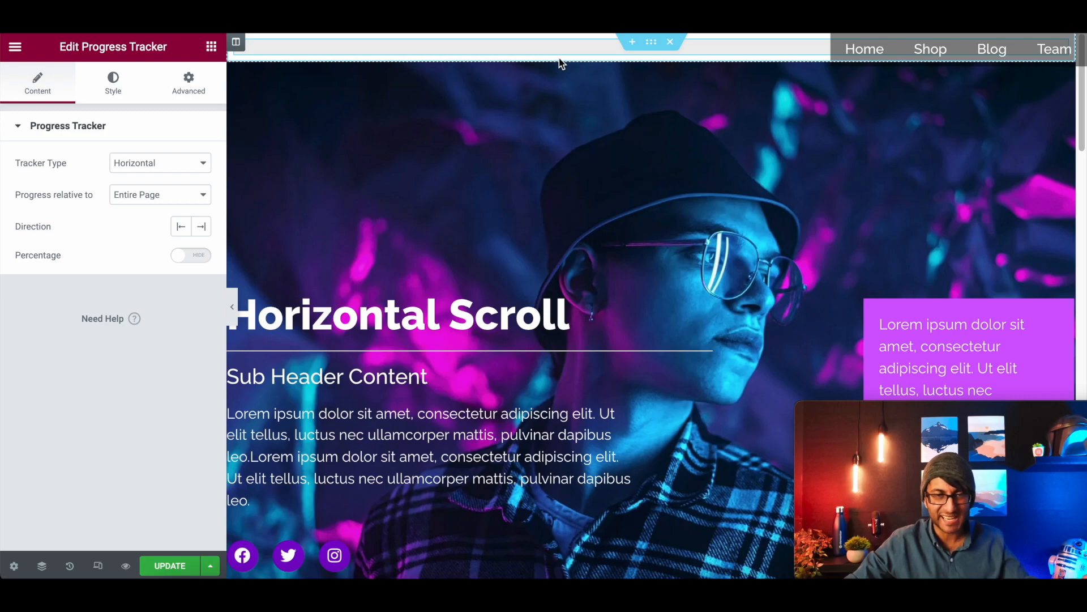
{"action": "mouse_move", "coordinate": [181, 226]}
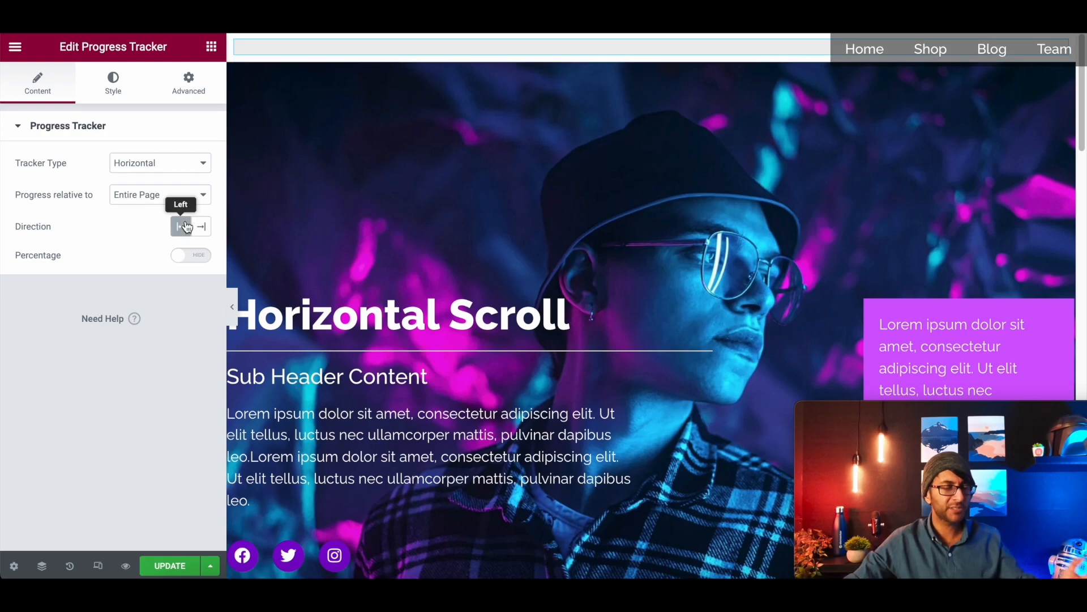
{"action": "mouse_move", "coordinate": [186, 265]}
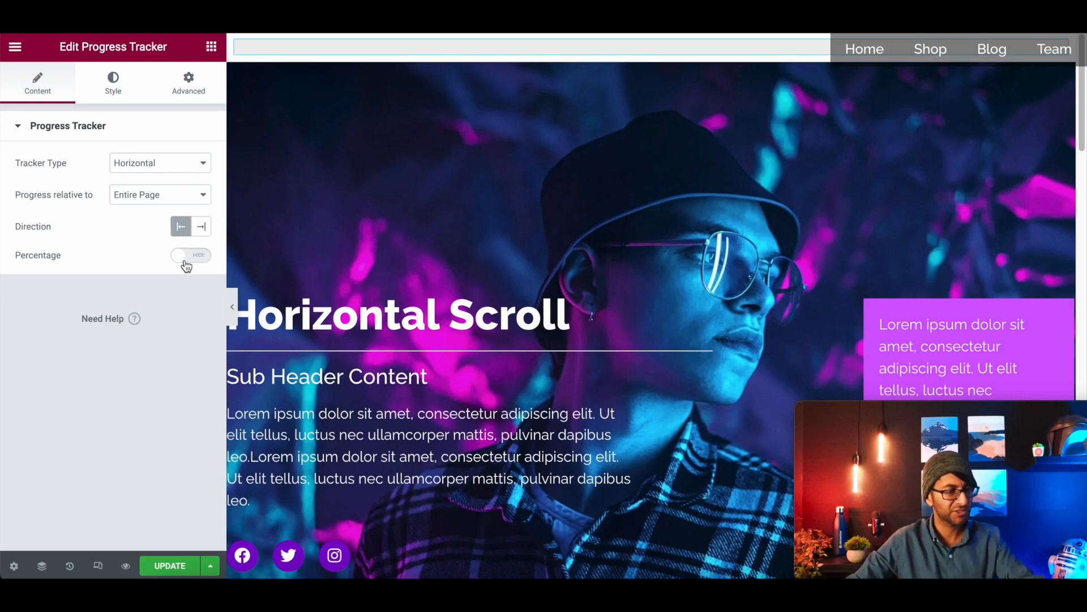
{"action": "left_click", "coordinate": [197, 255]}
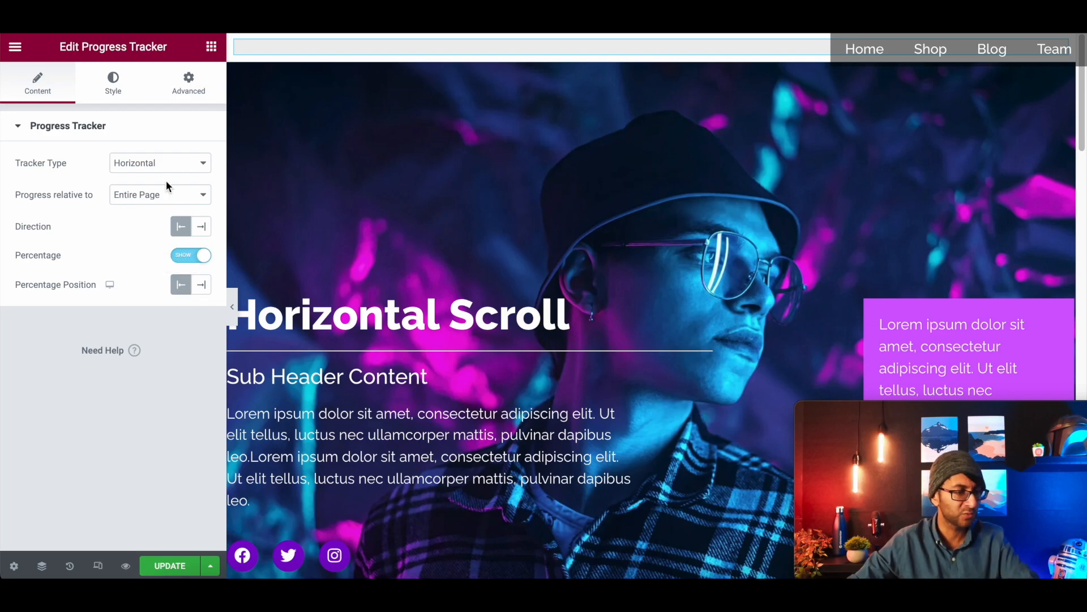
{"action": "left_click", "coordinate": [159, 162]}
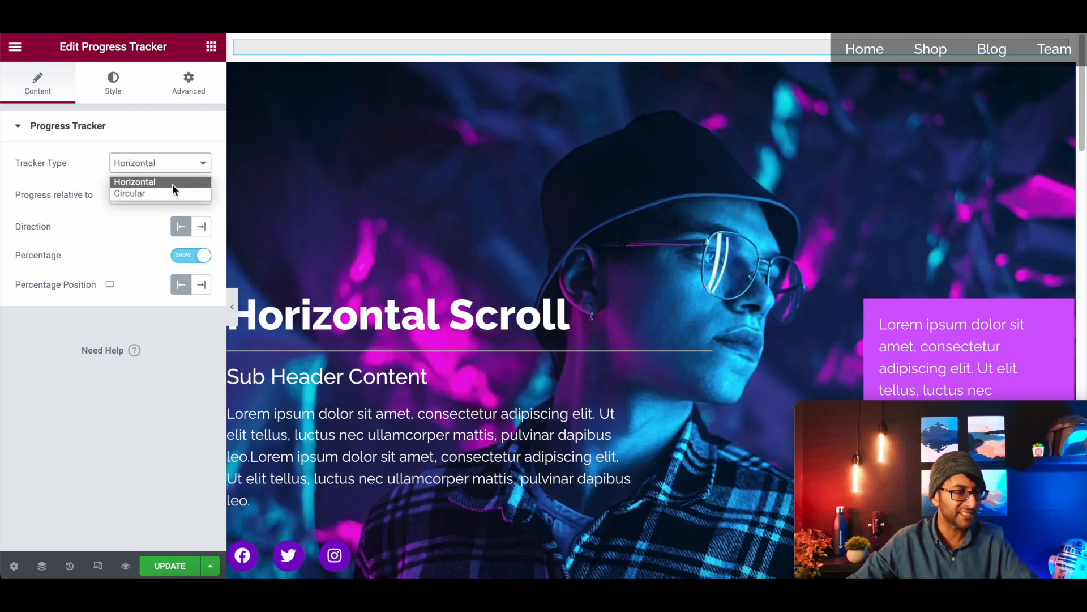
{"action": "left_click", "coordinate": [129, 192]}
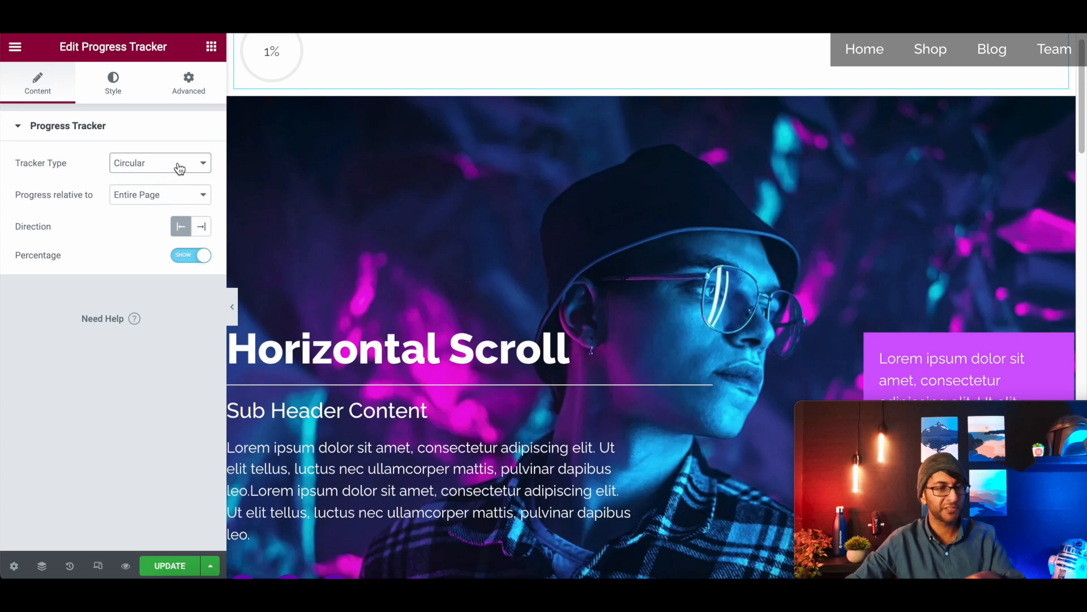
{"action": "left_click", "coordinate": [160, 163]}
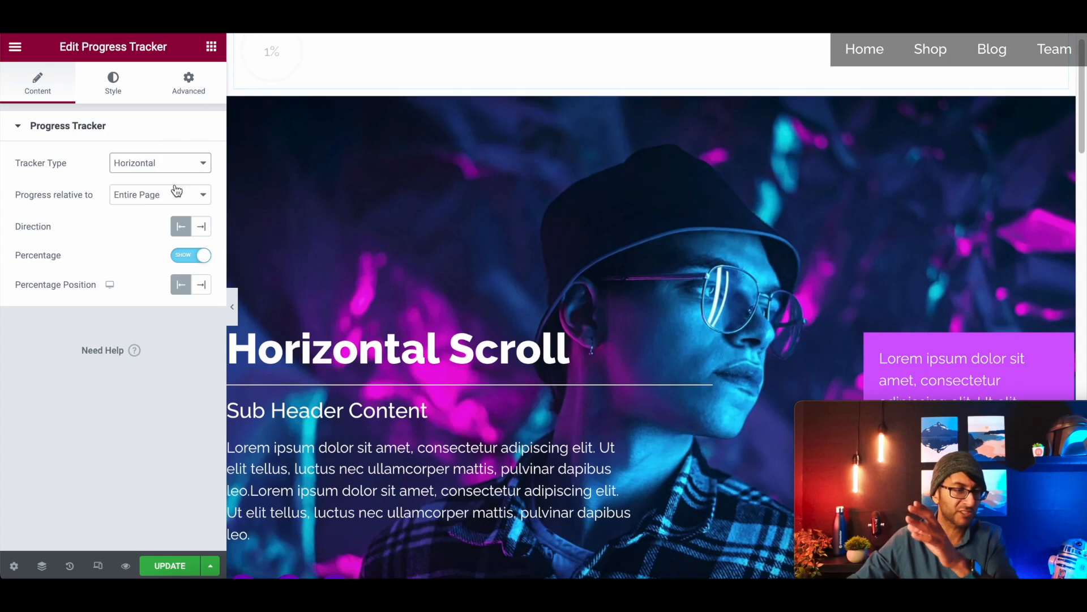
{"action": "left_click", "coordinate": [160, 195]}
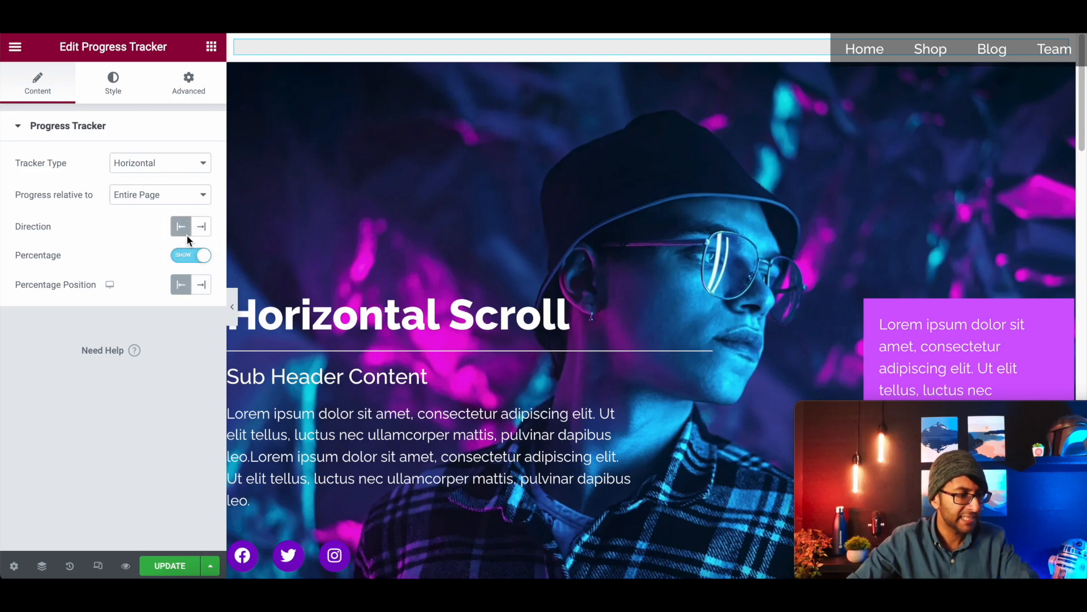
{"action": "left_click", "coordinate": [159, 194]}
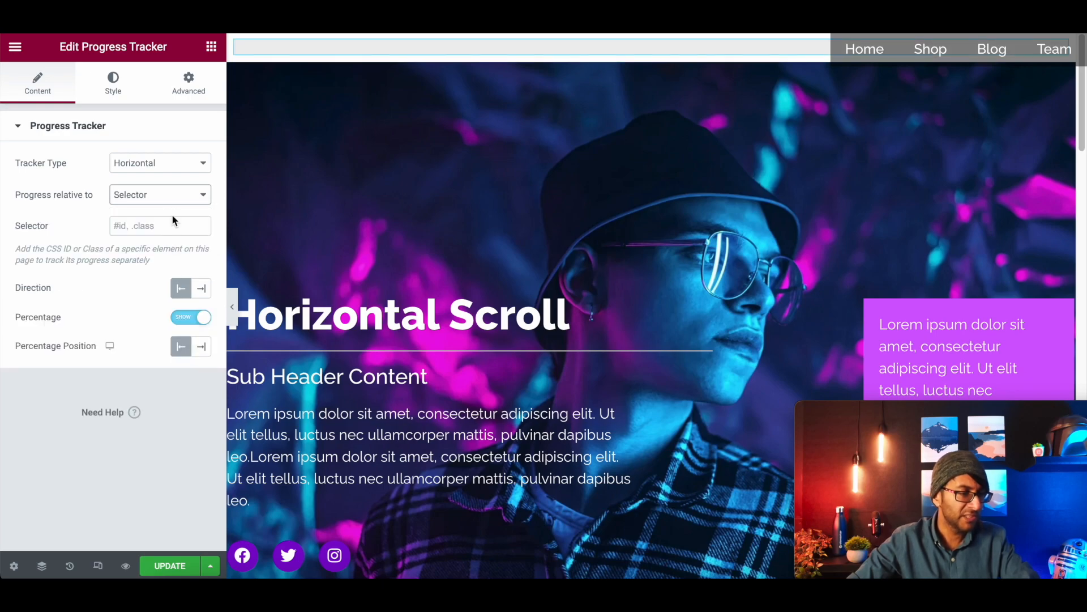
{"action": "left_click", "coordinate": [160, 226]}
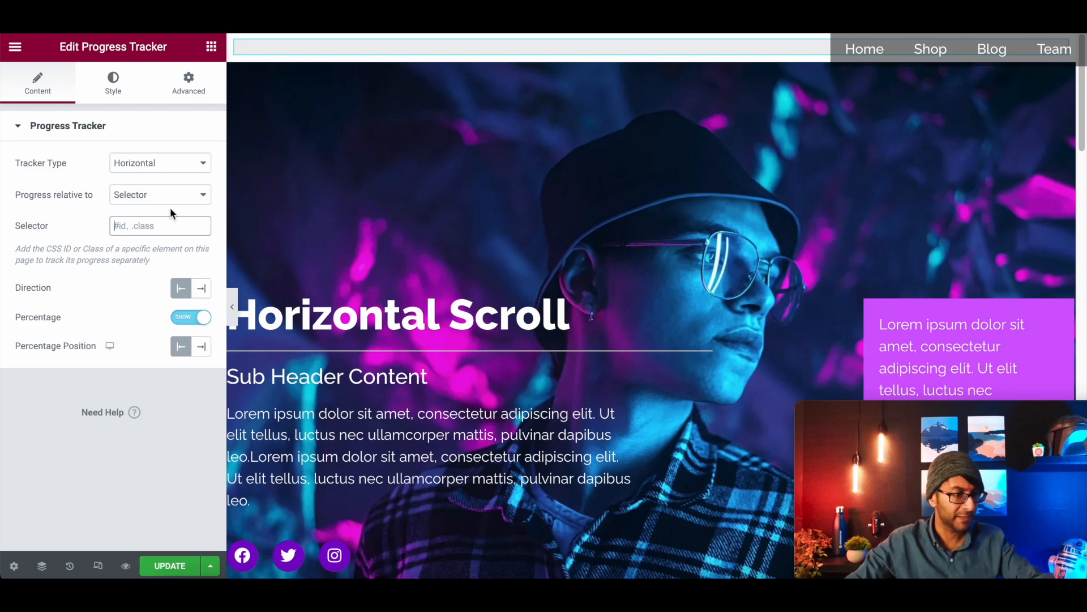
{"action": "left_click", "coordinate": [160, 194]}
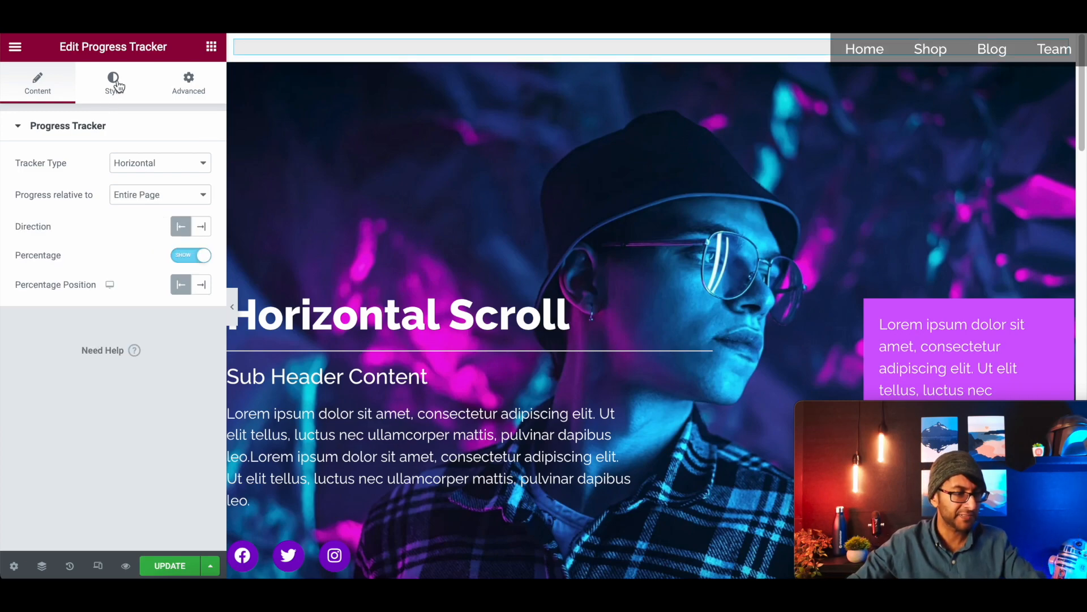
Set the tracker fill to the global Primary purple over a blue background.
{"action": "left_click", "coordinate": [113, 82]}
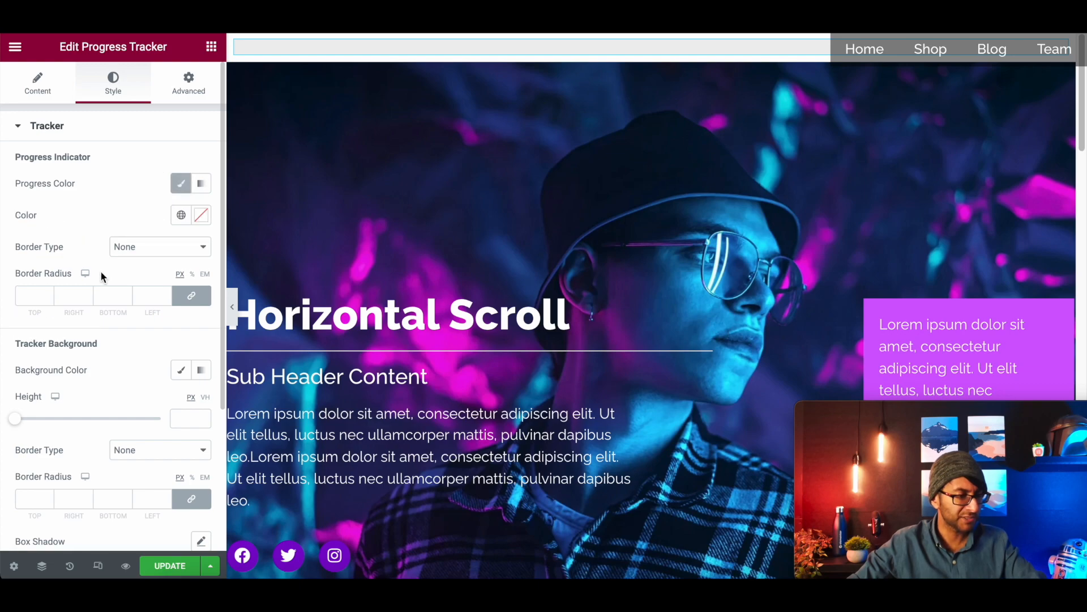
{"action": "left_click", "coordinate": [180, 214]}
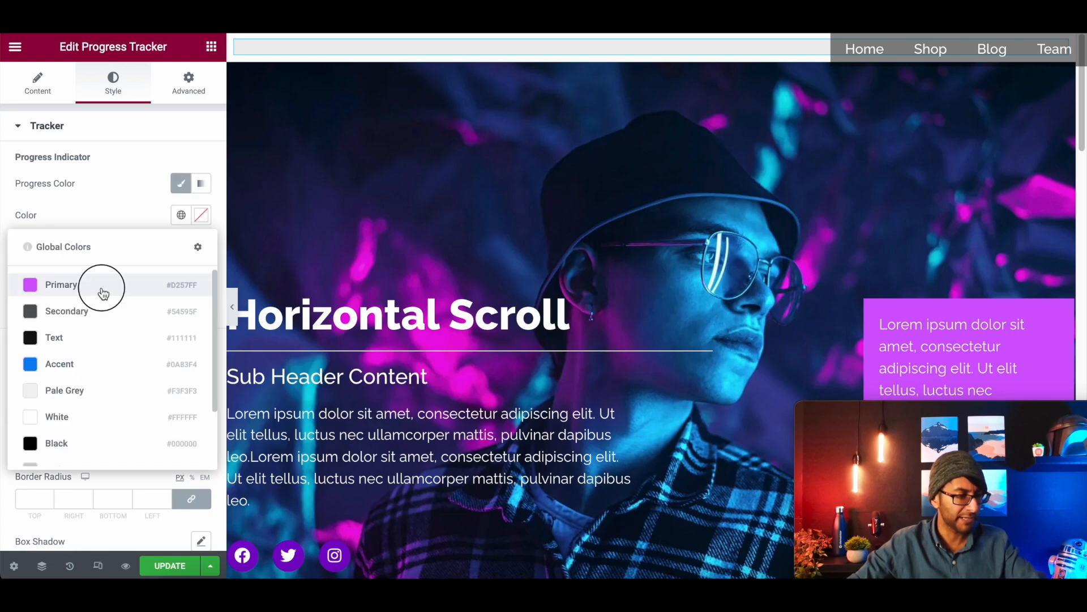
{"action": "left_click", "coordinate": [61, 284]}
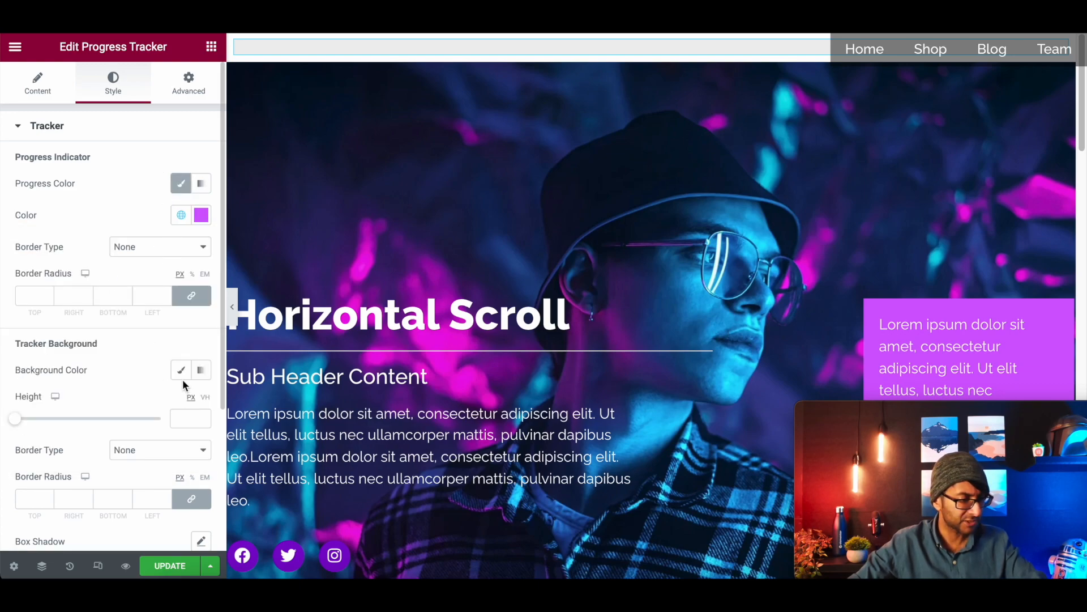
{"action": "left_click", "coordinate": [180, 370]}
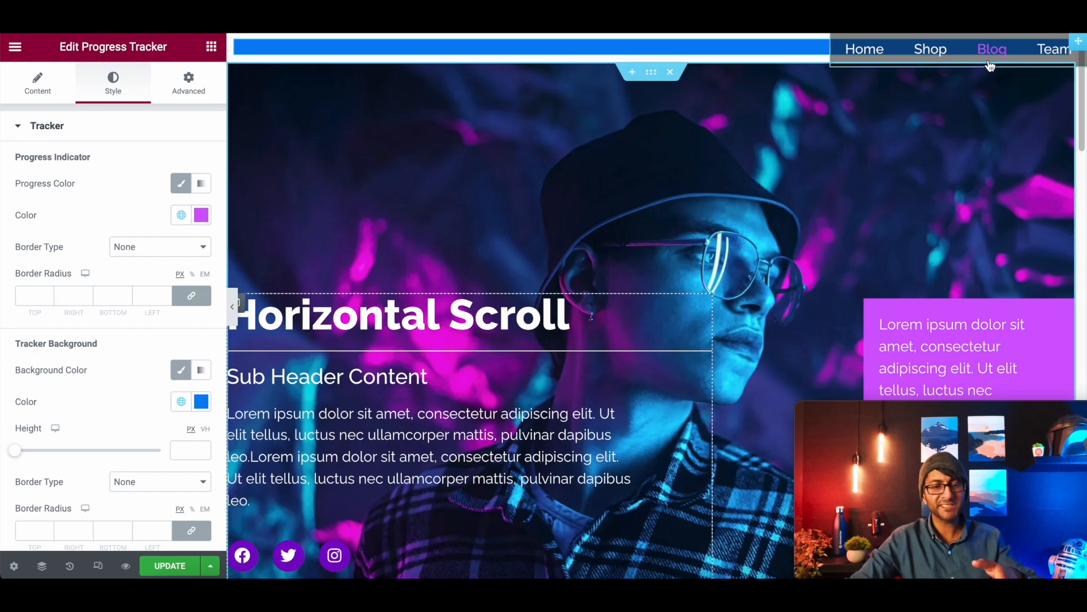
{"action": "mouse_move", "coordinate": [992, 54]}
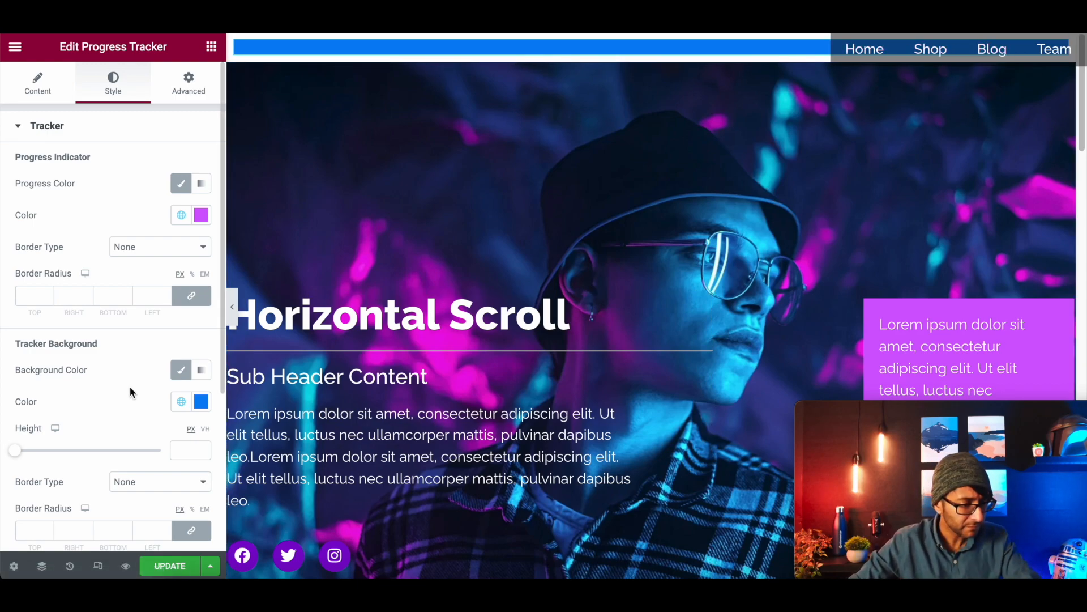
{"action": "scroll", "scroll_direction": "down", "scroll_amount": 3}
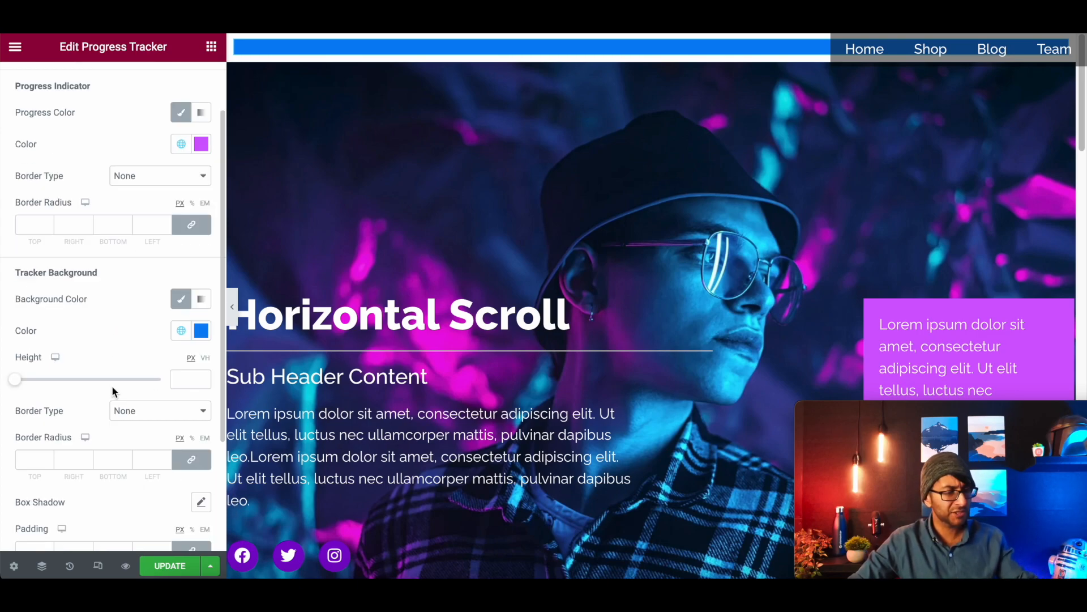
{"action": "scroll", "scroll_direction": "down", "scroll_amount": 3}
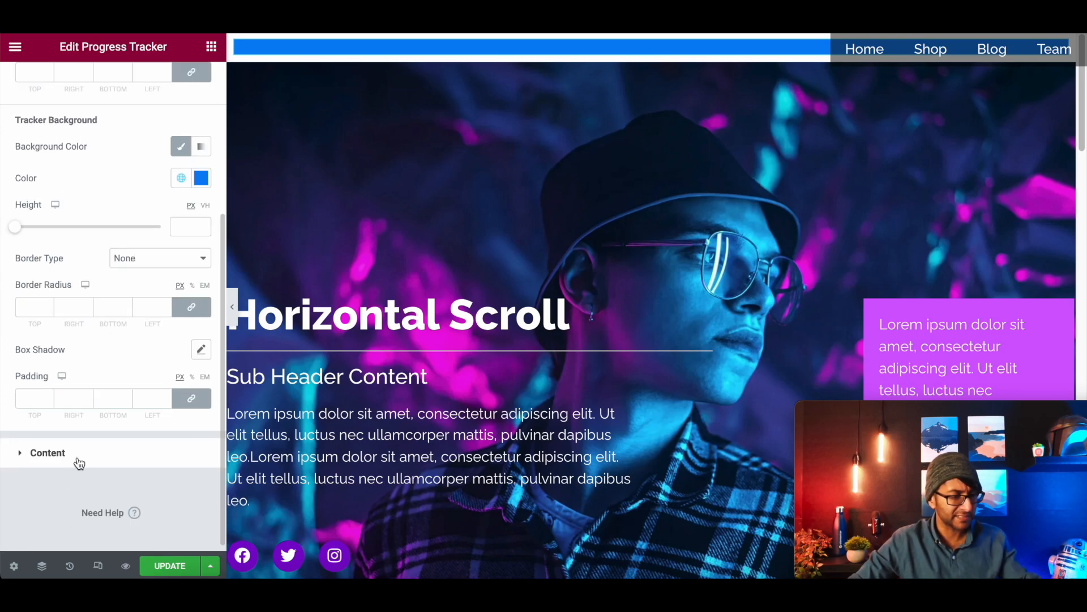
Expand the percentage text styling, open its Typography settings, then open the tracker's section settings.
{"action": "left_click", "coordinate": [47, 452]}
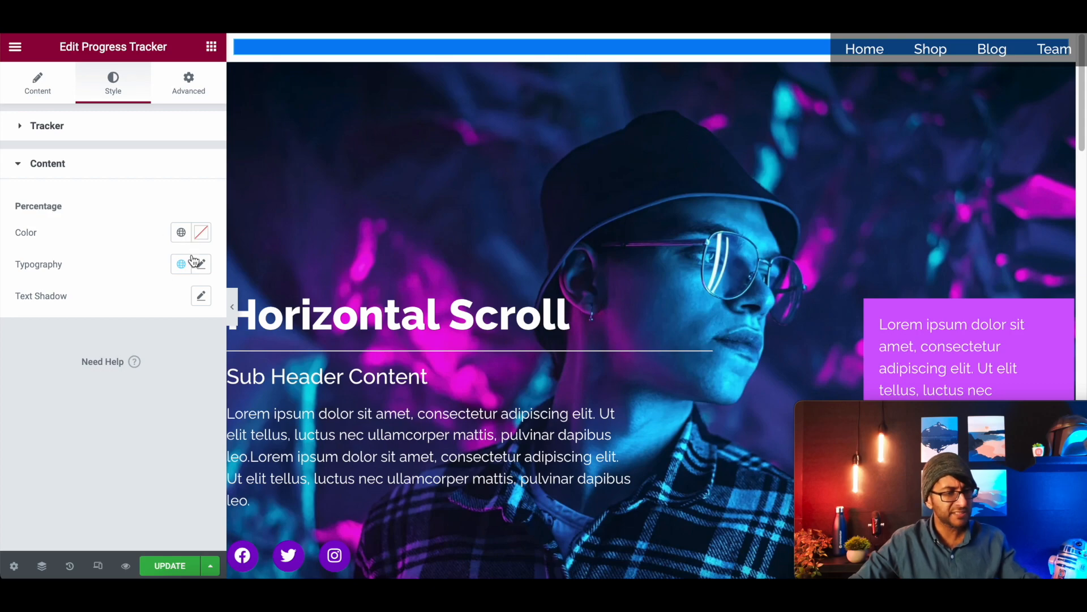
{"action": "left_click", "coordinate": [201, 265]}
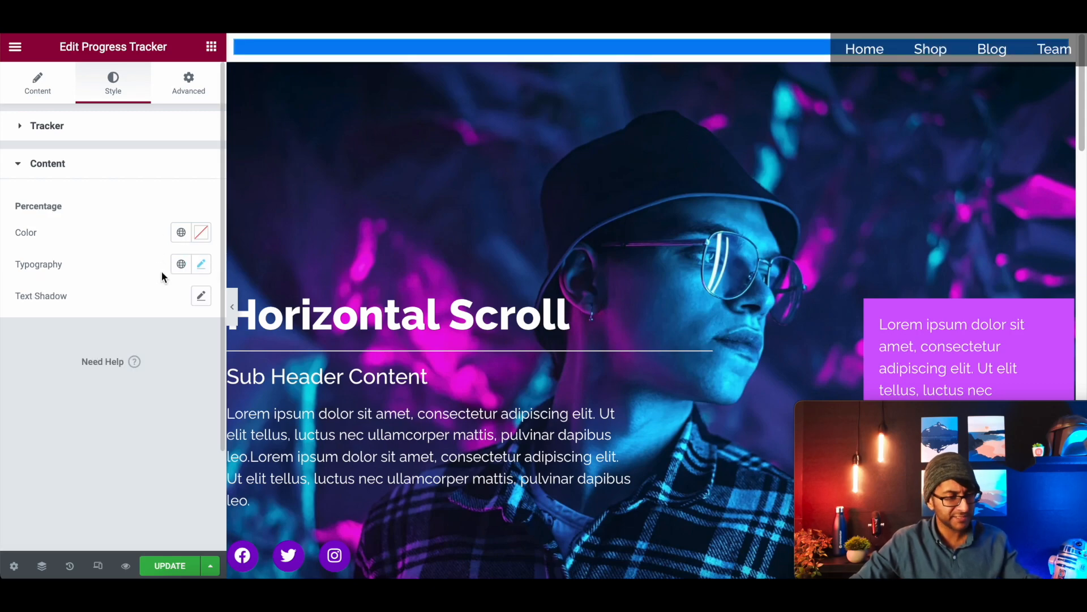
{"action": "left_click", "coordinate": [181, 233]}
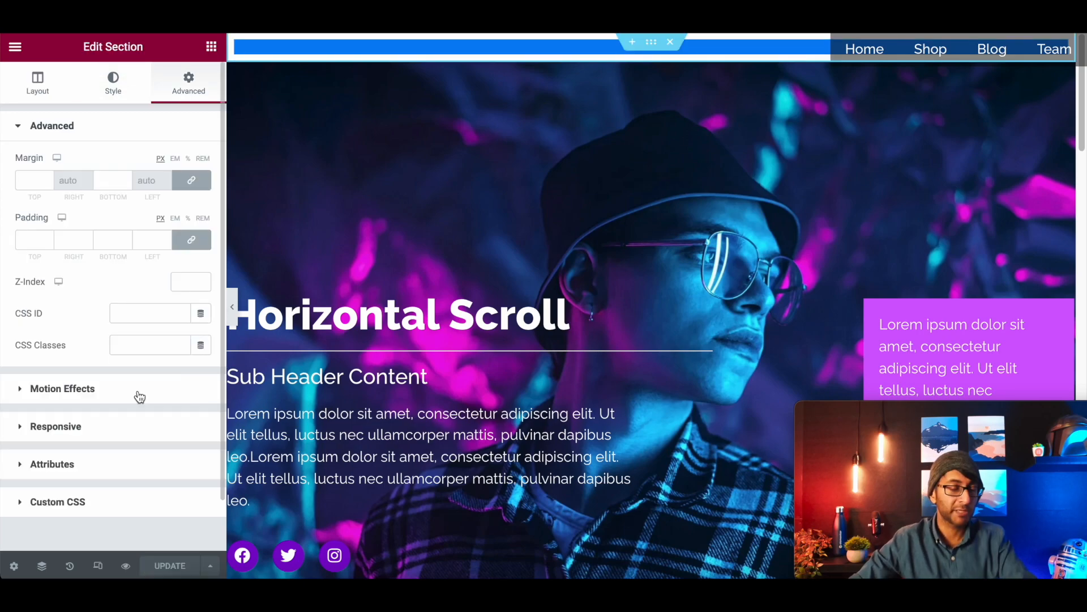
Set the section's Motion Effects Sticky to Top and scroll the preview to test it.
{"action": "left_click", "coordinate": [62, 389]}
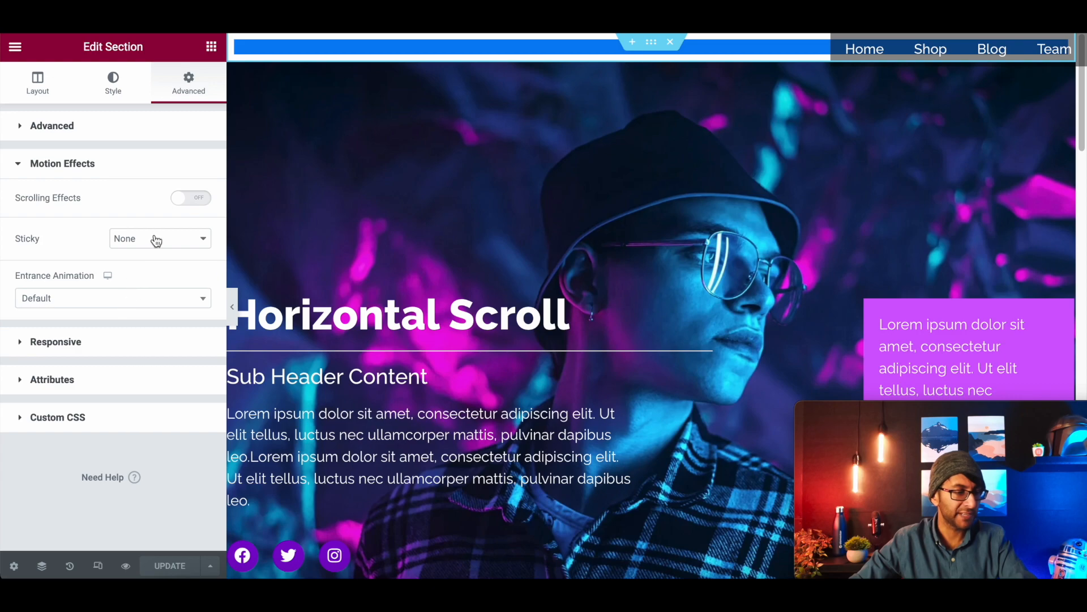
{"action": "left_click", "coordinate": [158, 238]}
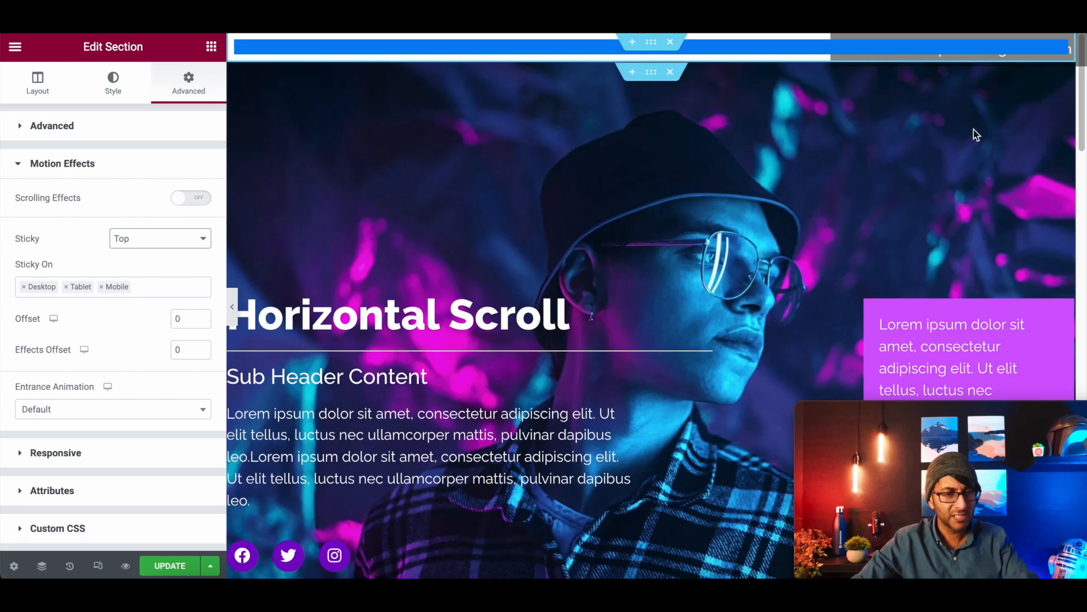
{"action": "scroll", "scroll_direction": "down", "scroll_amount": 3}
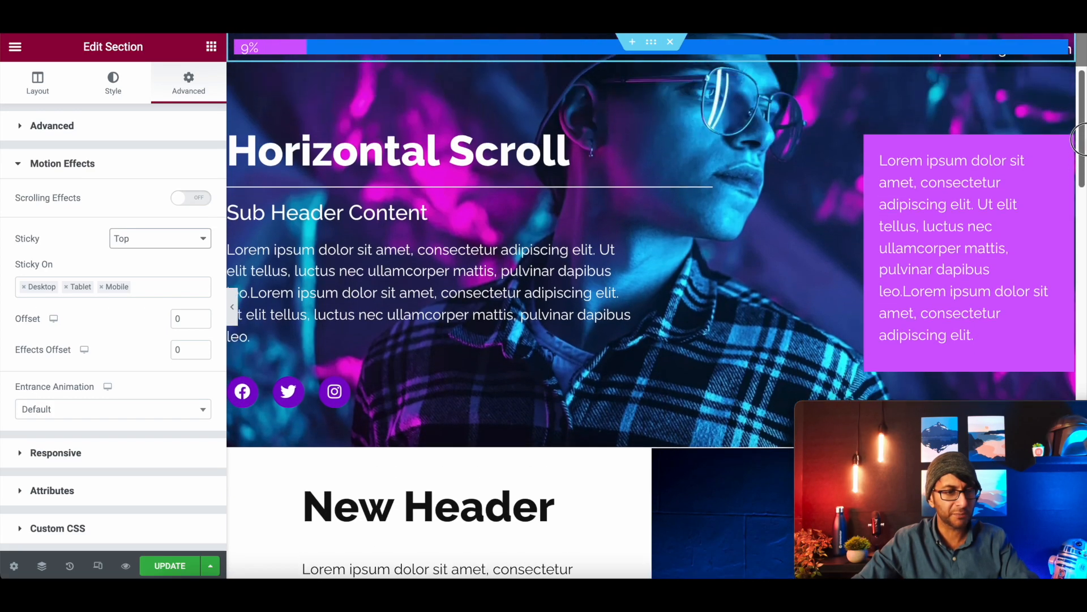
{"action": "scroll", "scroll_direction": "down", "scroll_amount": 3}
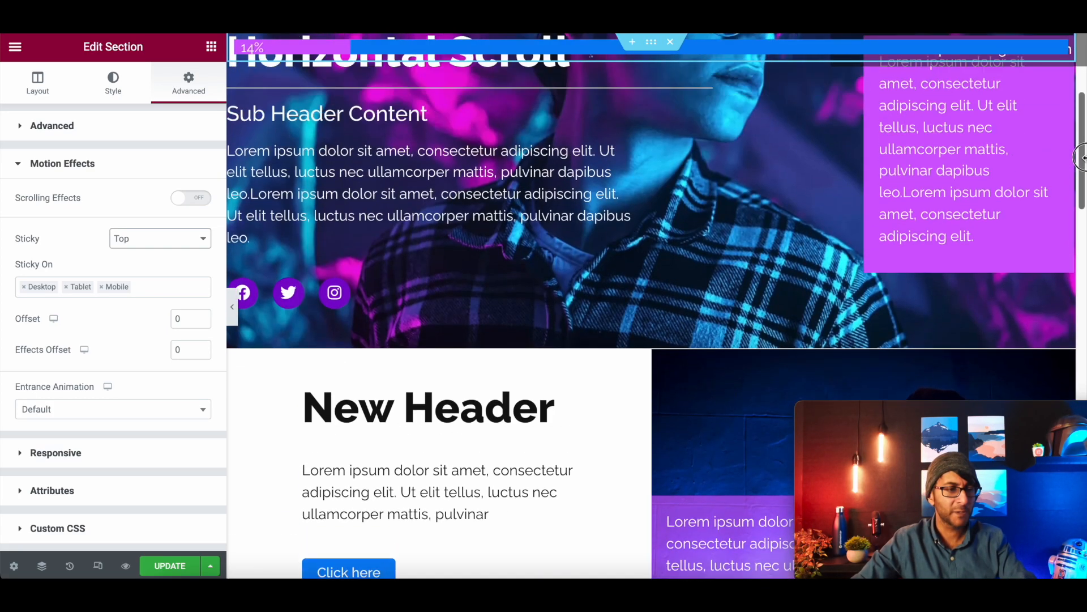
{"action": "scroll", "scroll_direction": "down", "scroll_amount": 3}
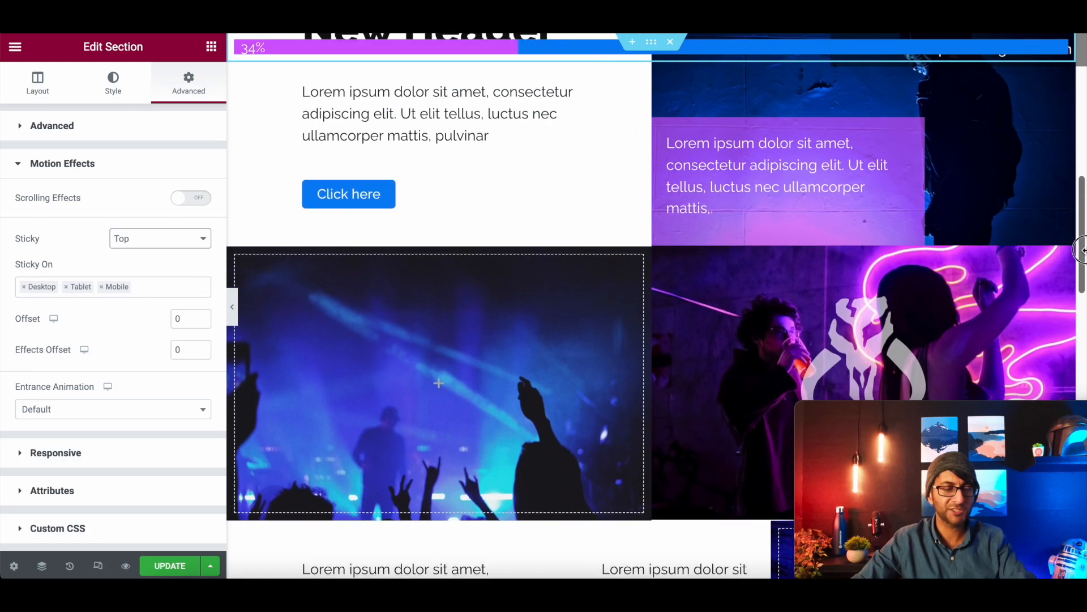
{"action": "scroll", "scroll_direction": "down", "scroll_amount": 3}
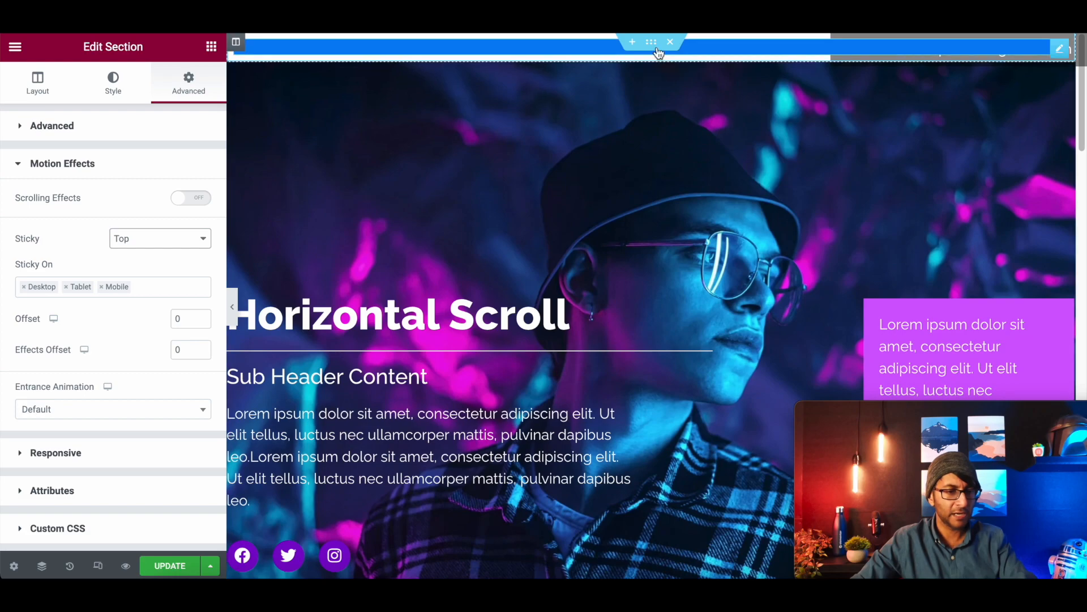
Set the section to Full Width content with No Gap columns and save via Update.
{"action": "left_click", "coordinate": [38, 82]}
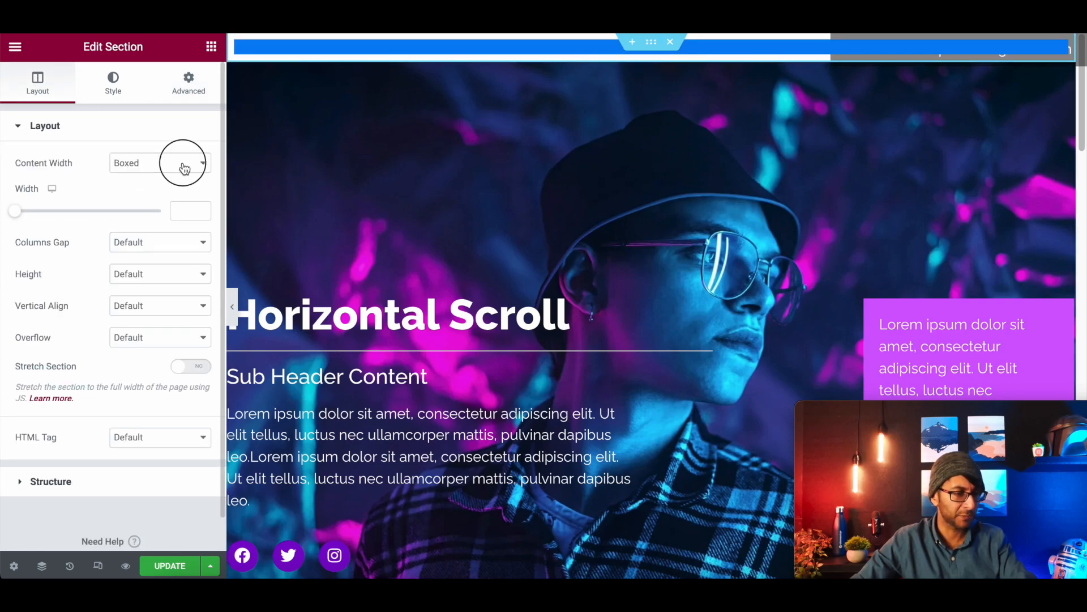
{"action": "left_click", "coordinate": [160, 195]}
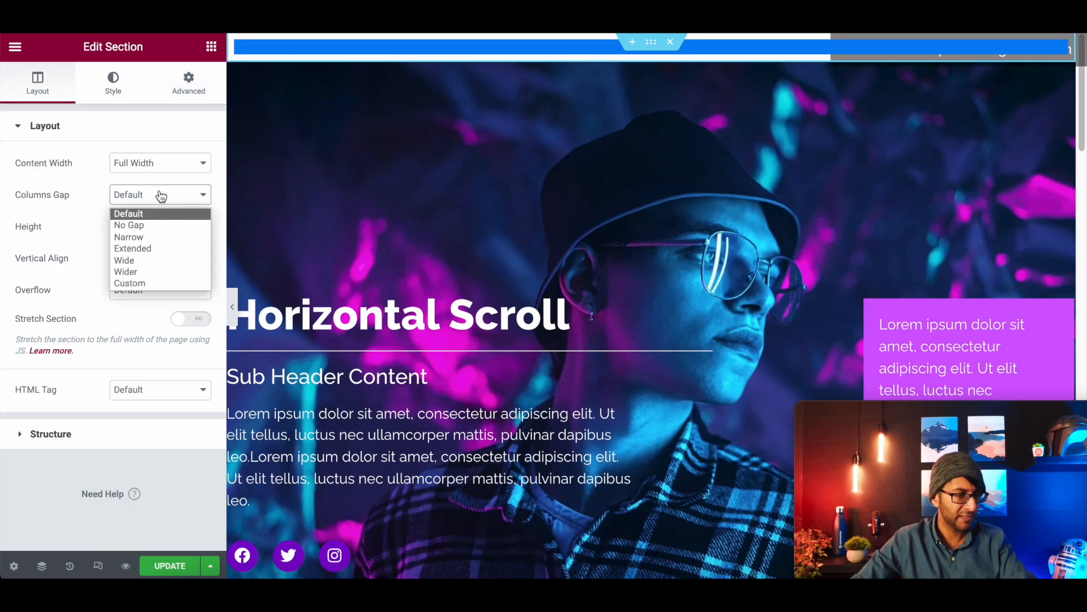
{"action": "left_click", "coordinate": [129, 225]}
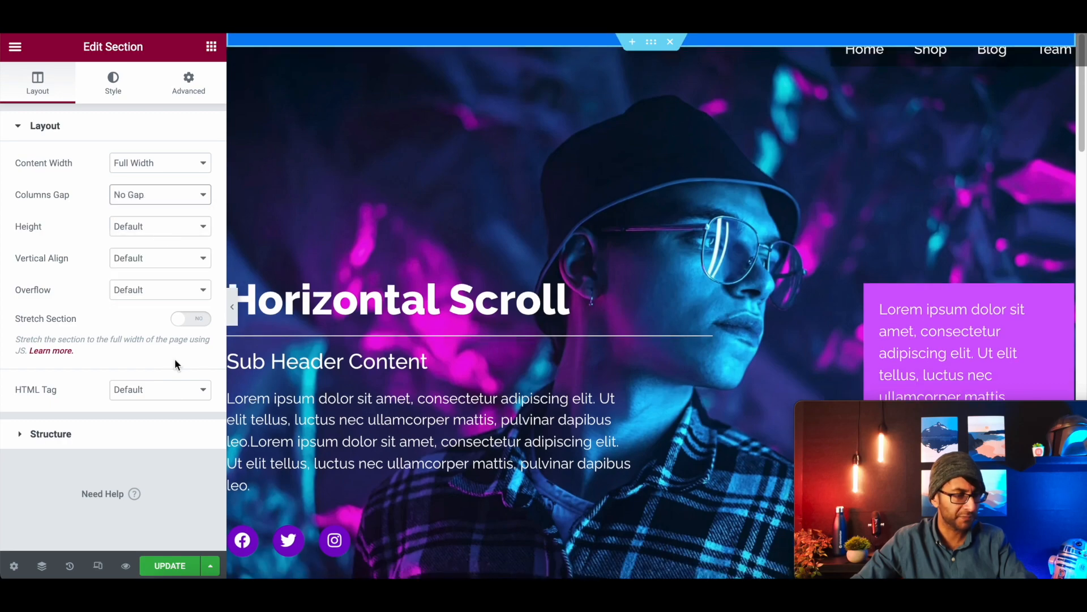
{"action": "left_click", "coordinate": [169, 566]}
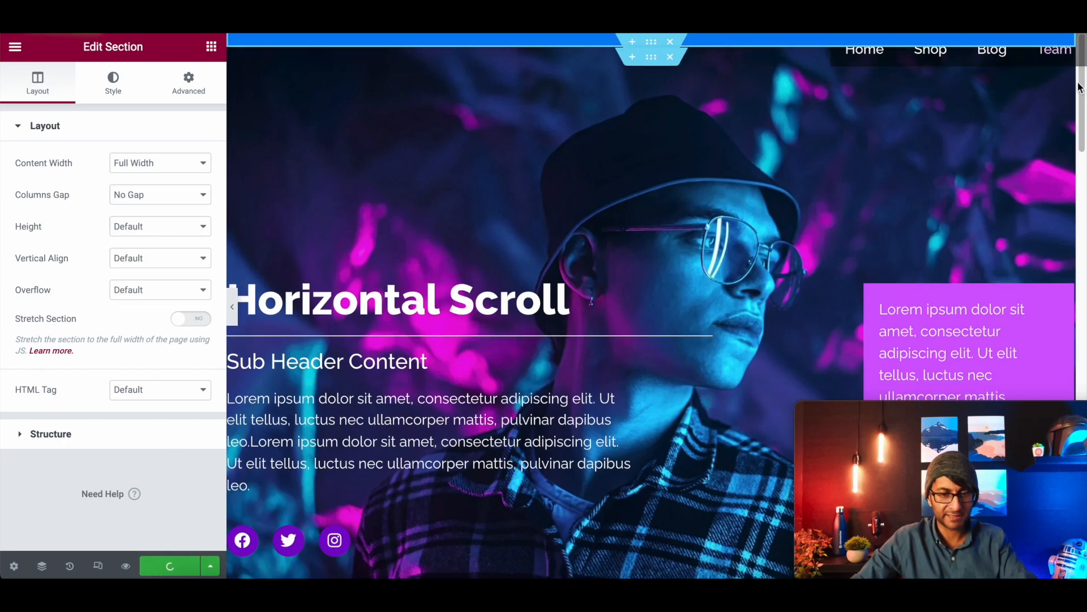
{"action": "scroll", "scroll_direction": "down", "scroll_amount": 3}
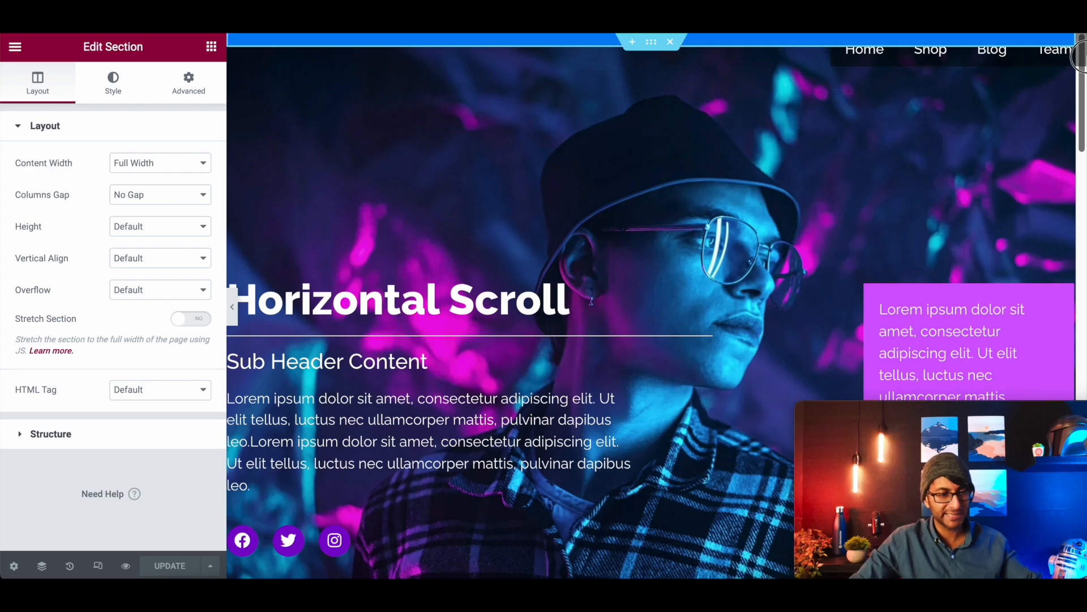
{"action": "mouse_move", "coordinate": [173, 136]}
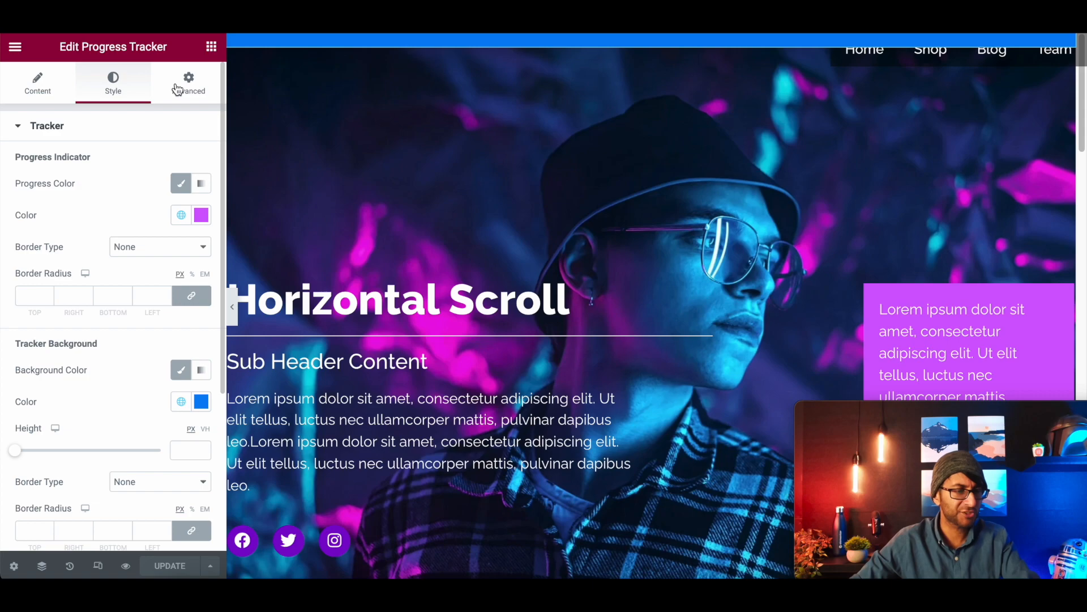
Give the tracker Fixed positioning under Advanced > Positioning and open its Width options.
{"action": "left_click", "coordinate": [188, 82]}
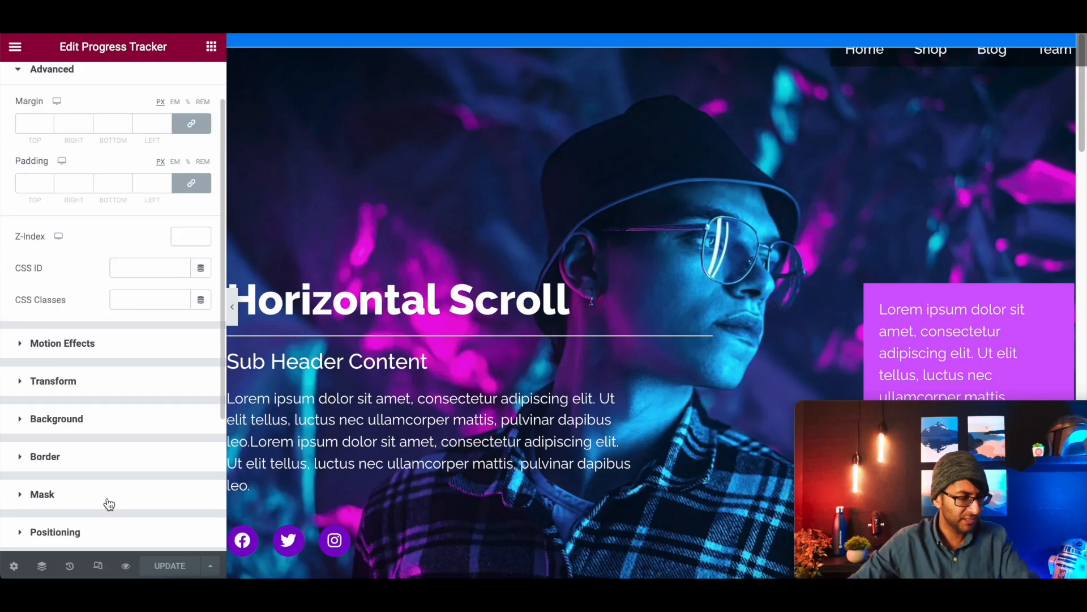
{"action": "left_click", "coordinate": [159, 349]}
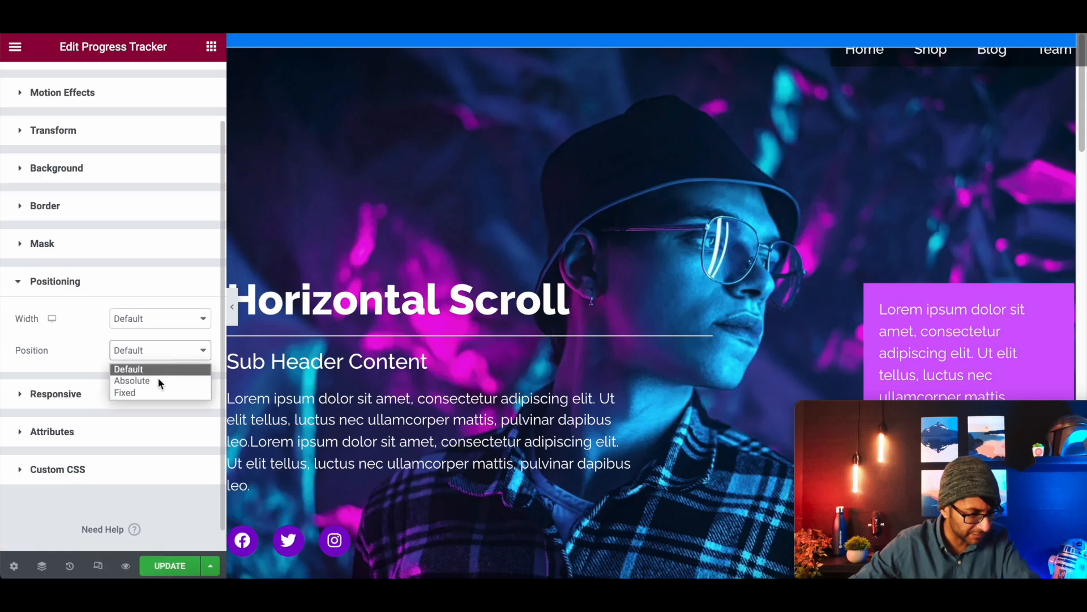
{"action": "left_click", "coordinate": [124, 393]}
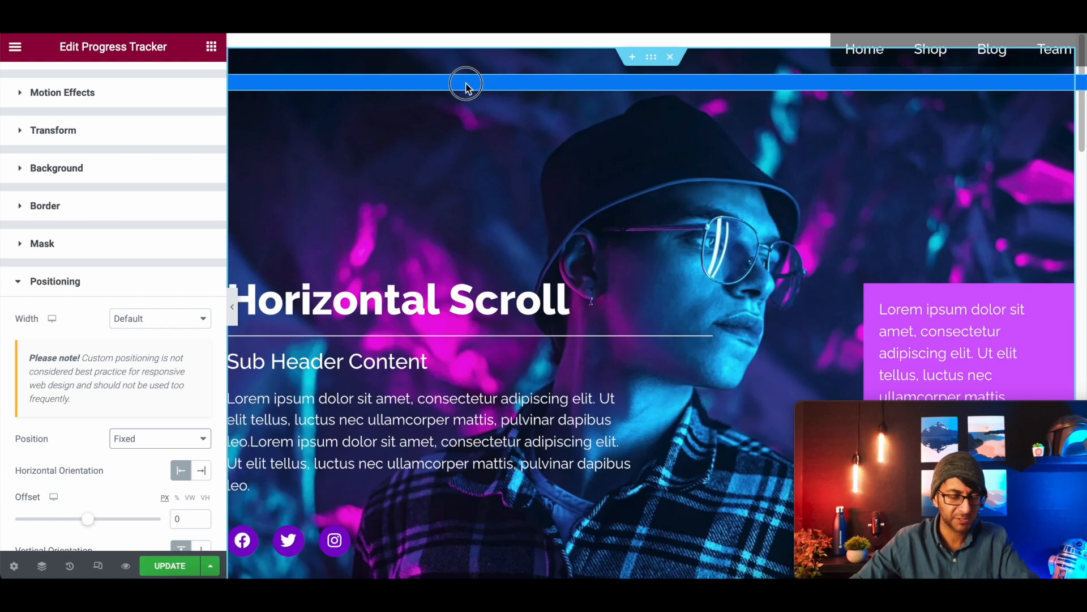
{"action": "left_click", "coordinate": [160, 265]}
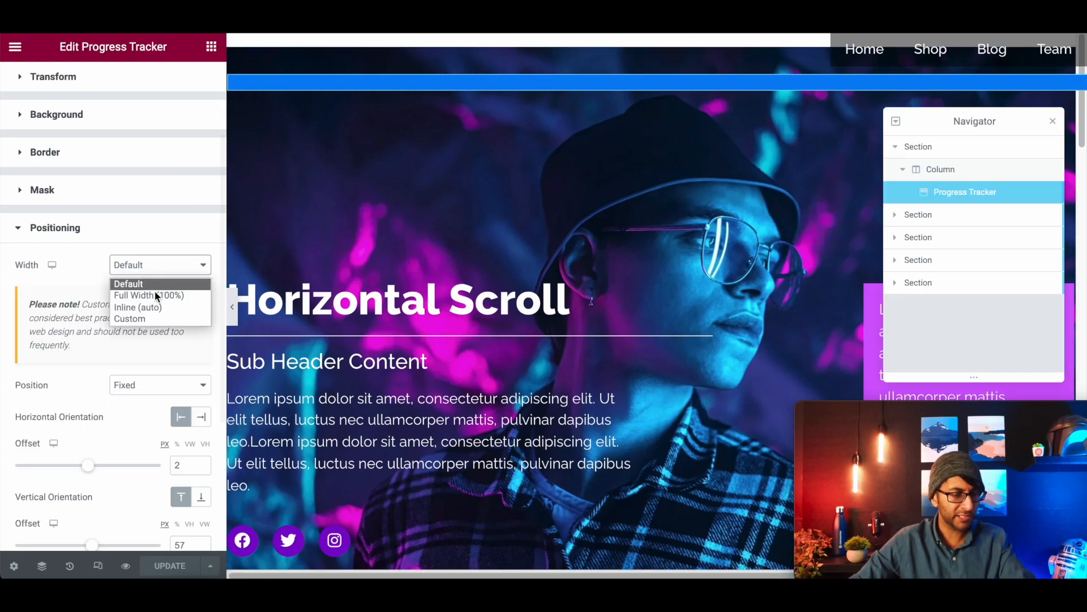
{"action": "left_click", "coordinate": [129, 318]}
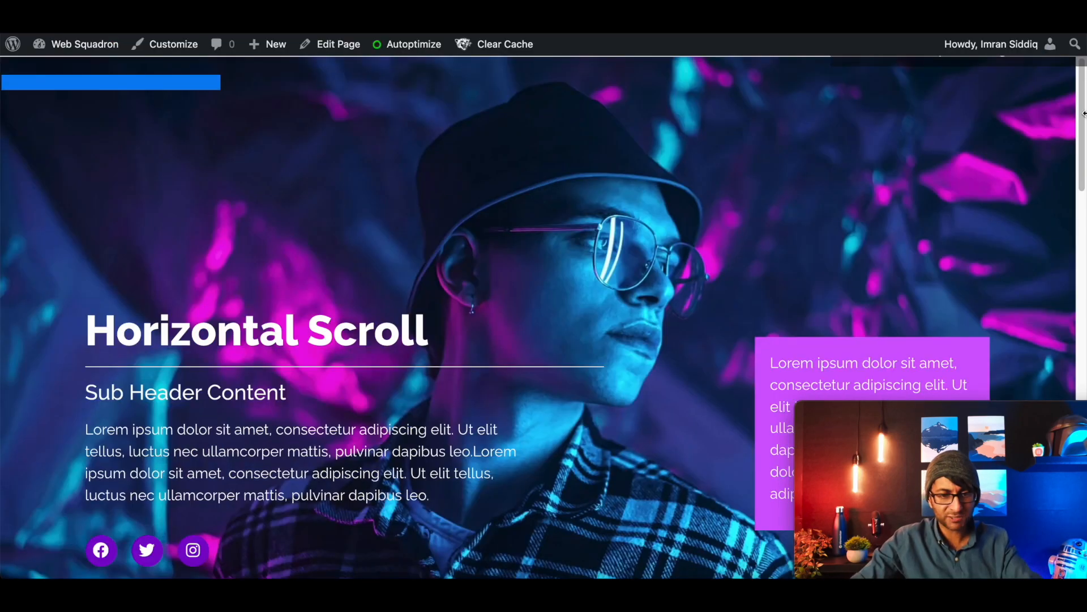
Scroll the live page up and down to watch the pinned tracker fill.
{"action": "scroll", "scroll_direction": "down", "scroll_amount": 3}
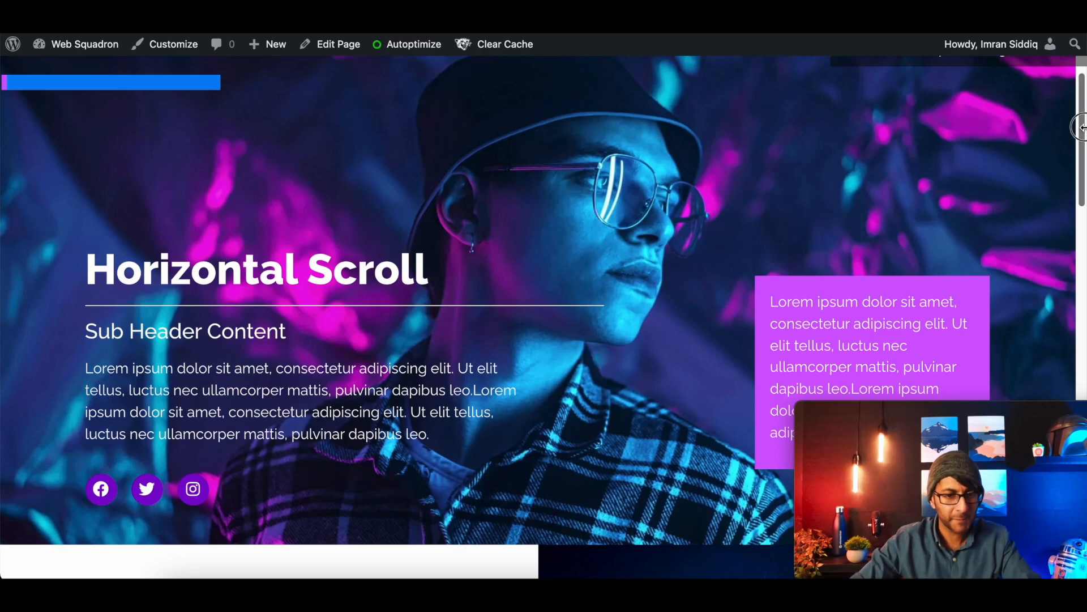
{"action": "scroll", "scroll_direction": "down", "scroll_amount": 3}
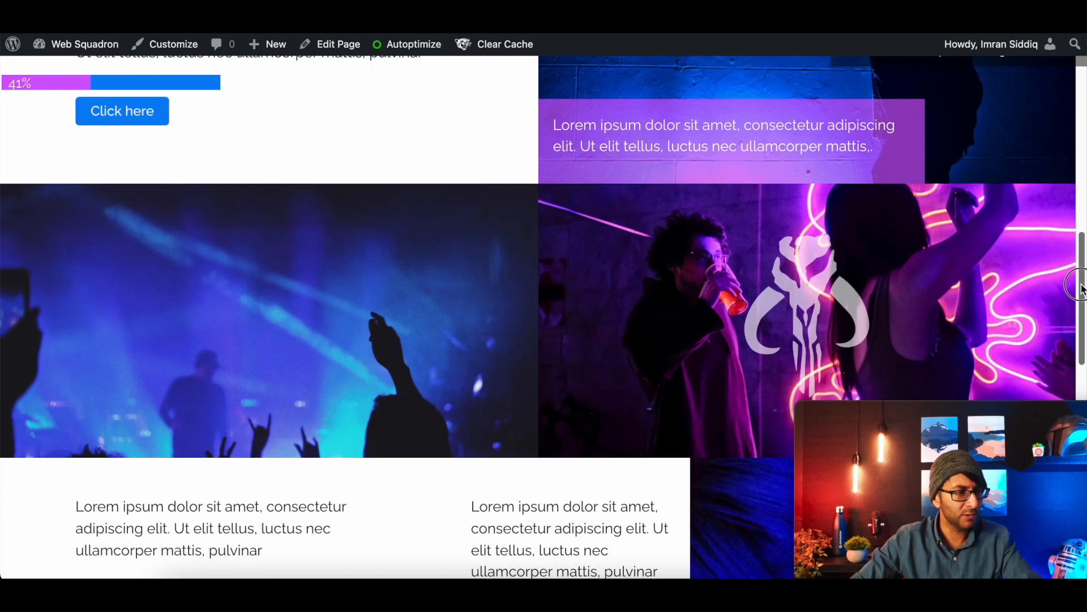
{"action": "scroll", "scroll_direction": "up", "scroll_amount": 3}
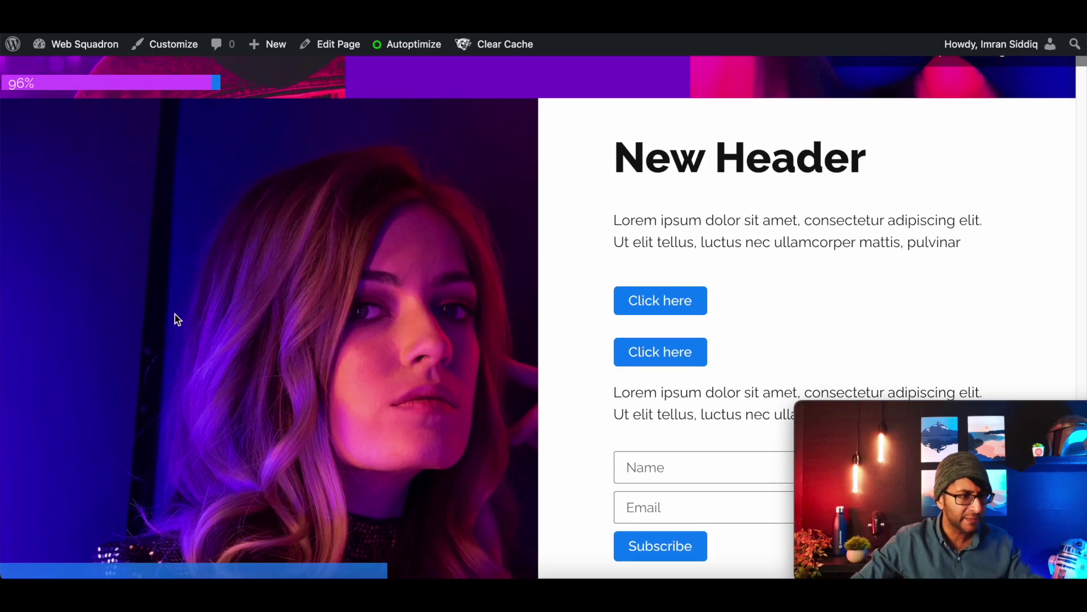
{"action": "scroll", "scroll_direction": "down", "scroll_amount": 3}
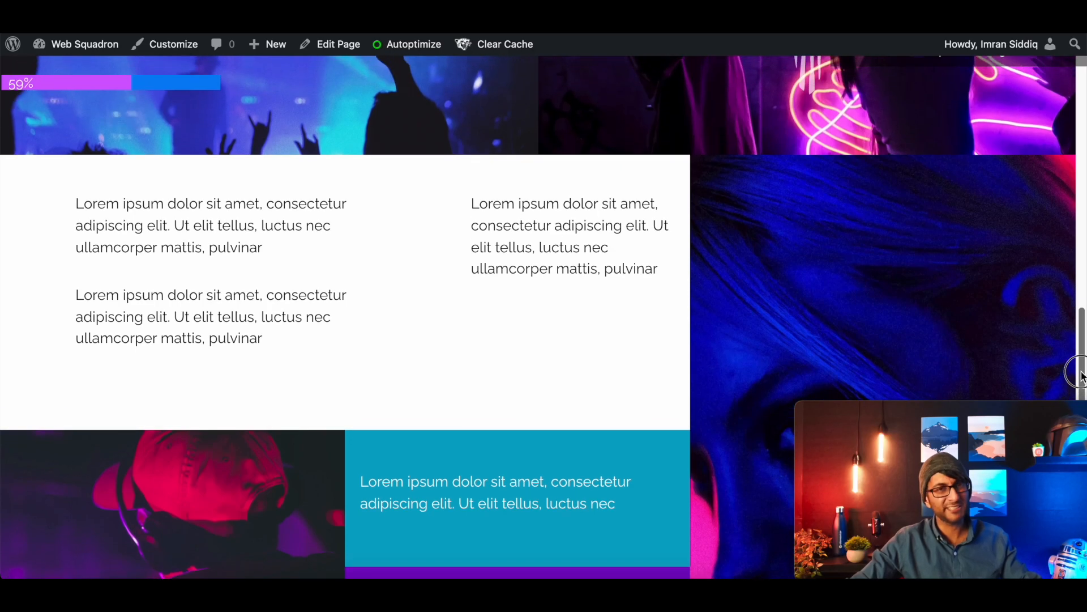
{"action": "scroll", "scroll_direction": "up", "scroll_amount": 3}
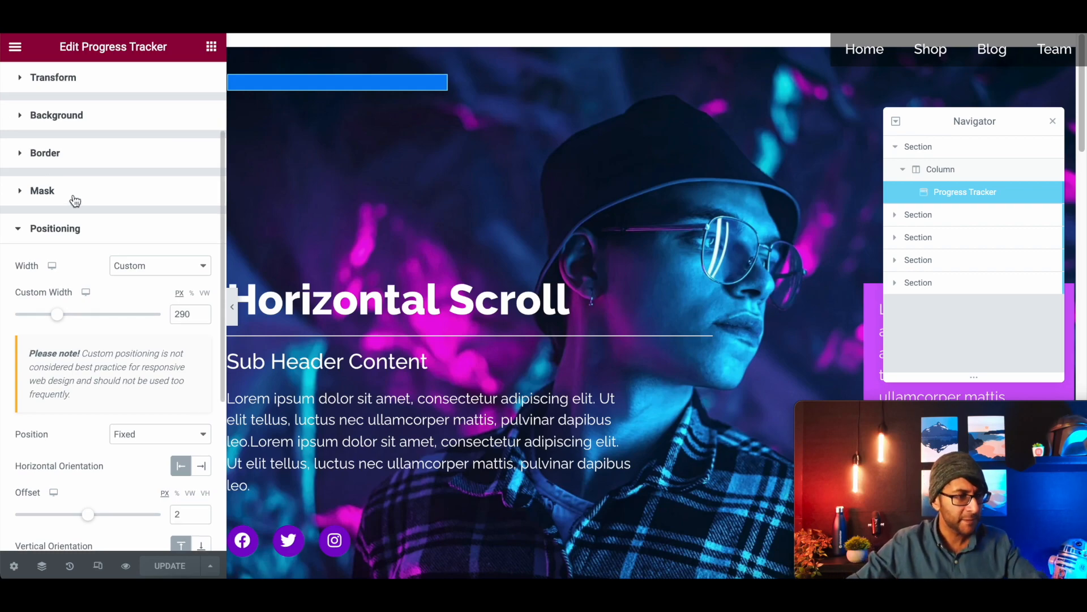
Move through the tracker's settings tabs and into its Style options.
{"action": "scroll", "scroll_direction": "up", "scroll_amount": 3}
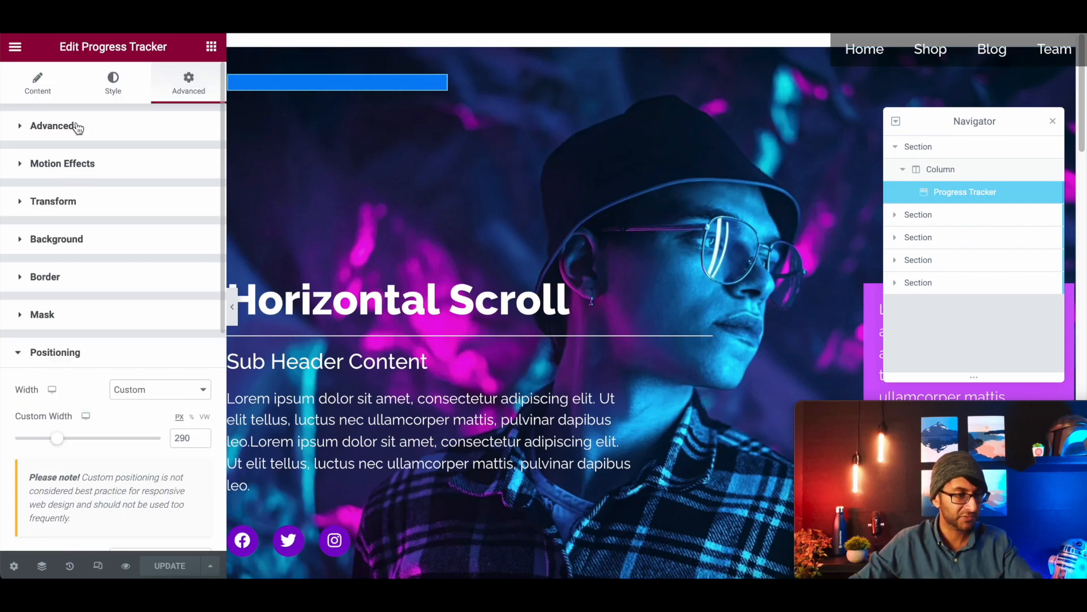
{"action": "left_click", "coordinate": [112, 81]}
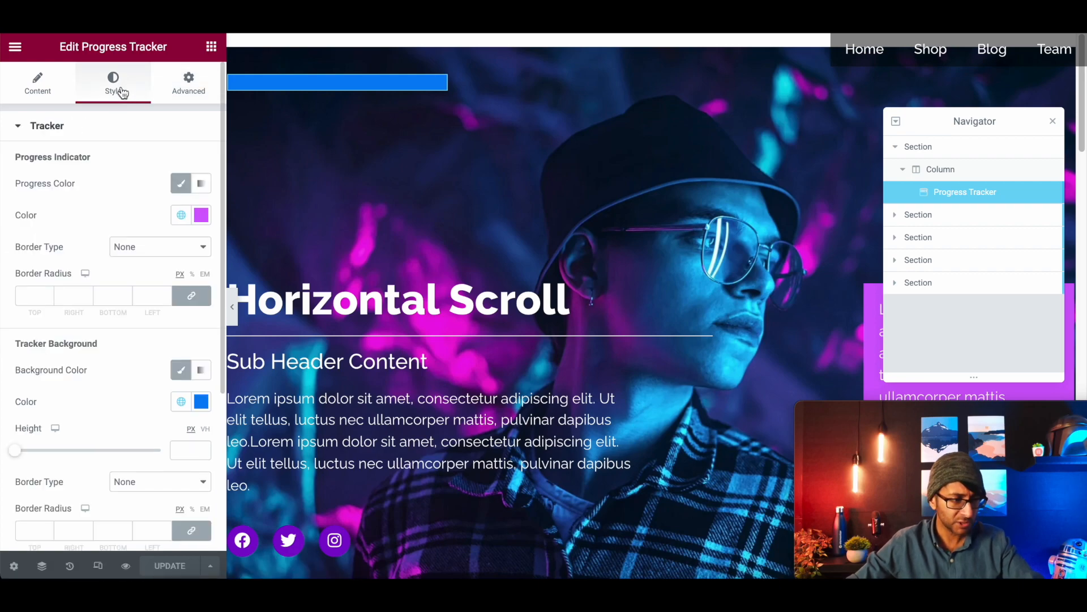
{"action": "left_click", "coordinate": [37, 82]}
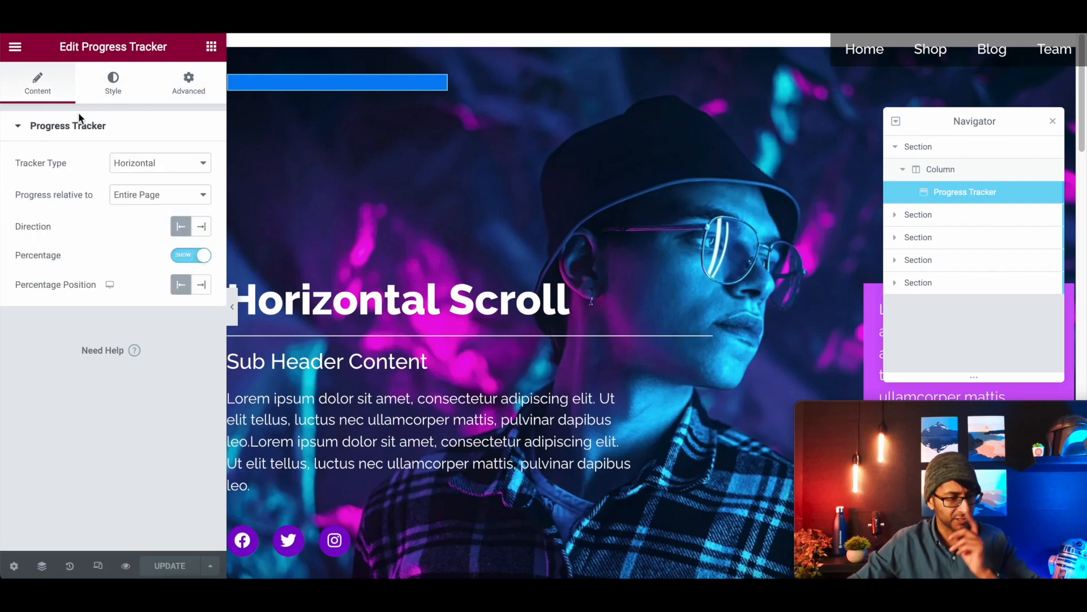
{"action": "left_click", "coordinate": [160, 162]}
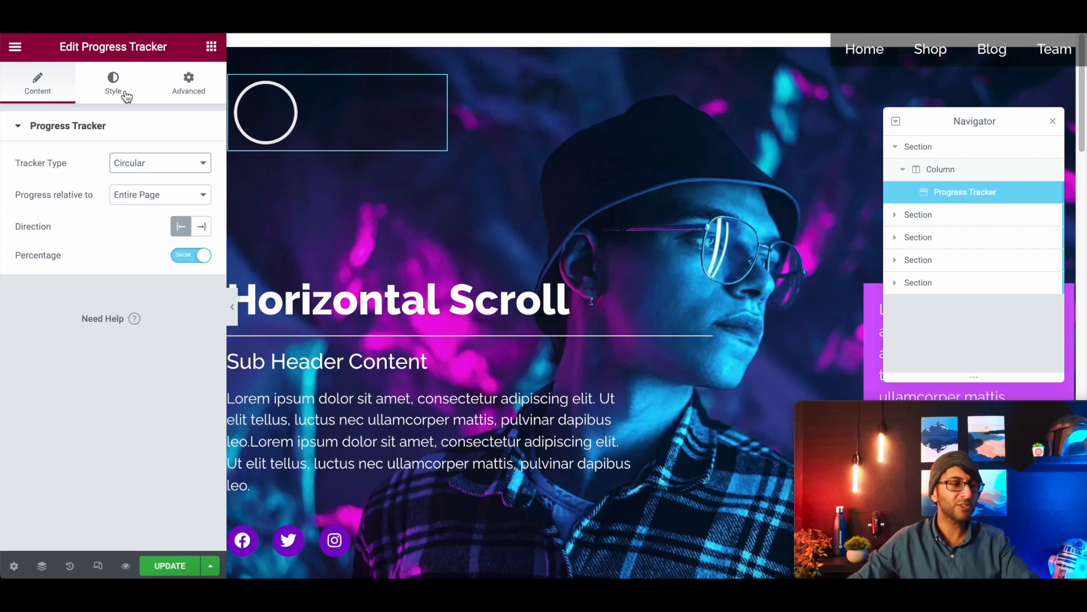
{"action": "left_click", "coordinate": [112, 81]}
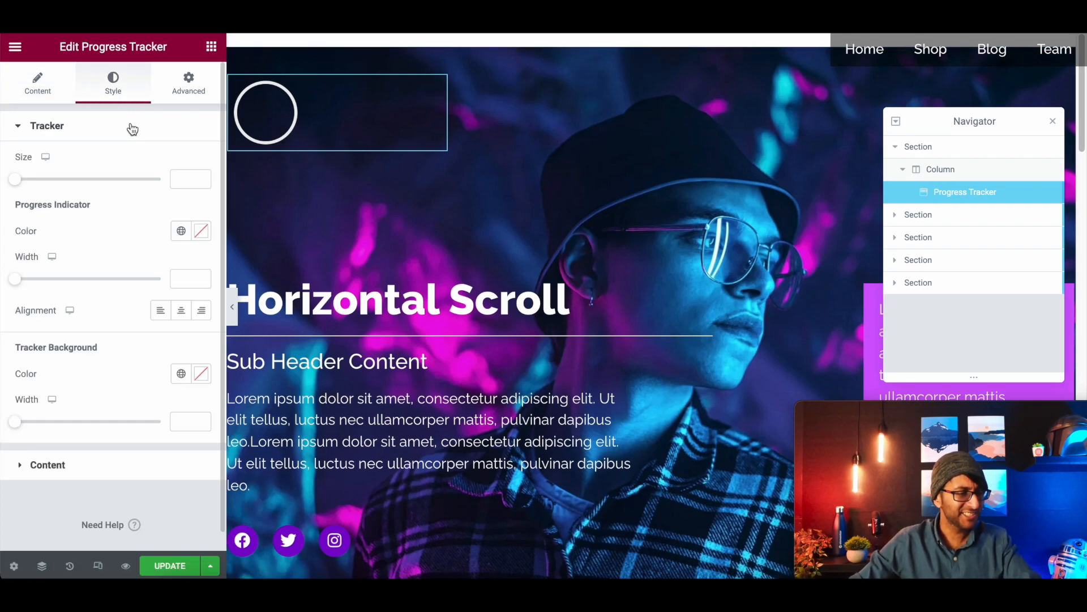
Drag the circular tracker Size up to 54 and review its ring colours.
{"action": "left_click_drag", "start_coordinate": [83, 179], "coordinate": [24, 179]}
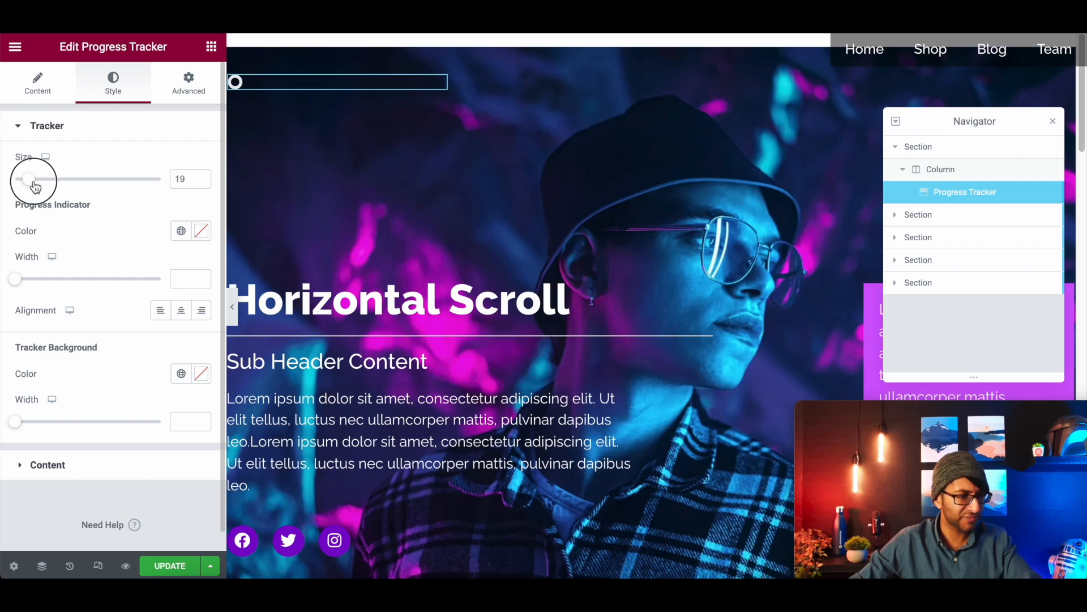
{"action": "left_click_drag", "start_coordinate": [31, 179], "coordinate": [48, 179]}
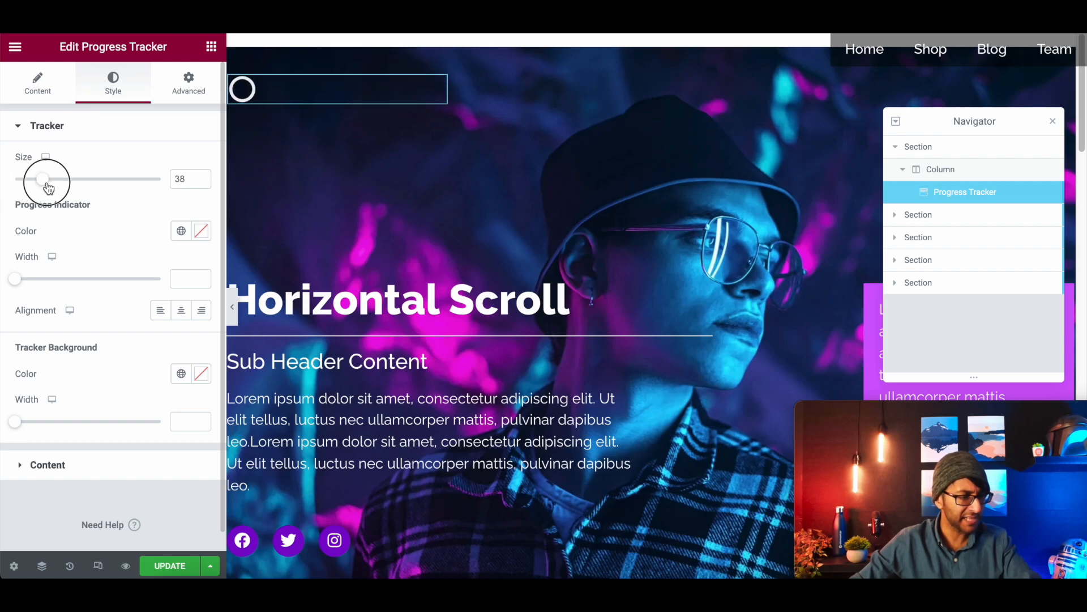
{"action": "scroll", "scroll_direction": "down", "scroll_amount": 3}
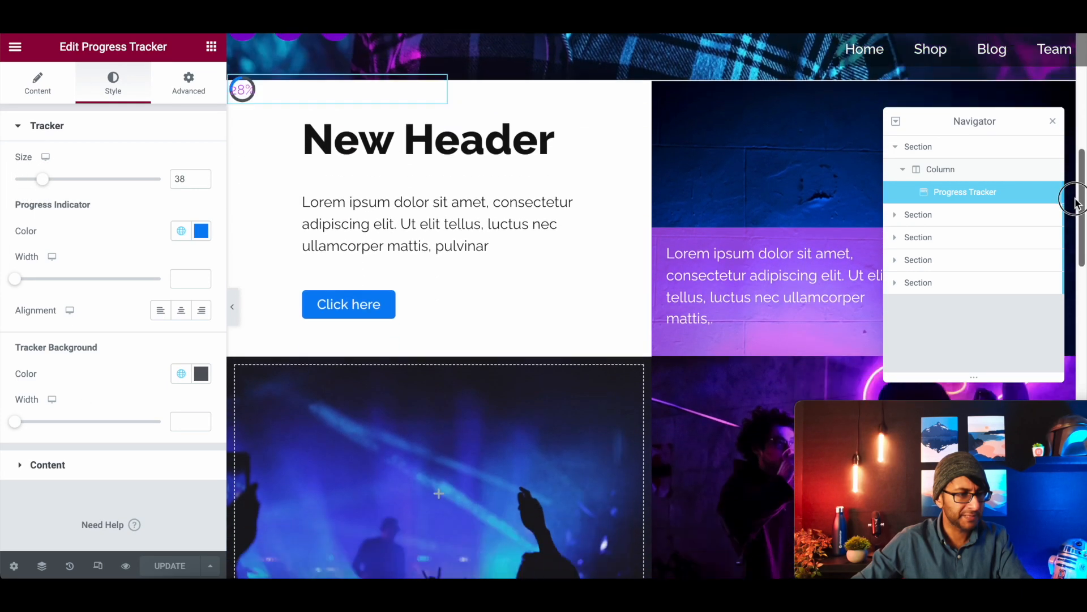
{"action": "scroll", "scroll_direction": "up", "scroll_amount": 3}
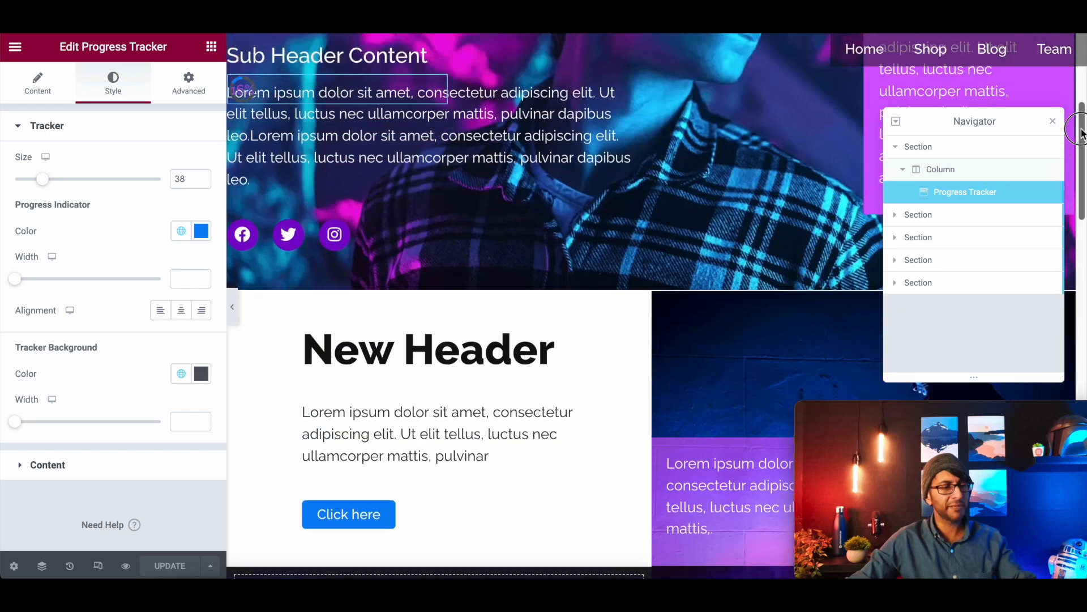
{"action": "left_click_drag", "start_coordinate": [43, 179], "coordinate": [53, 179]}
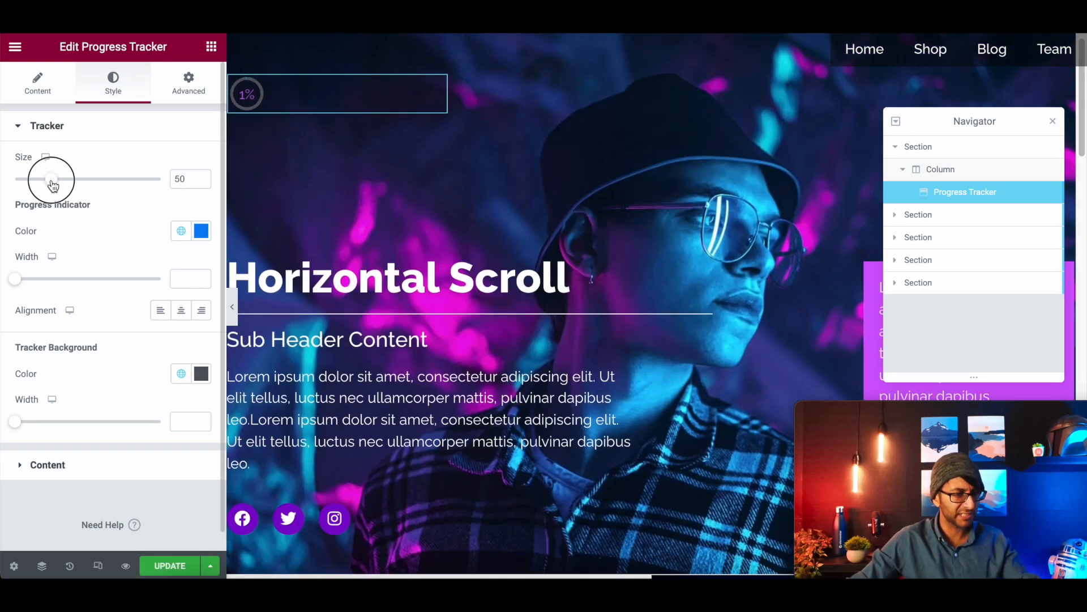
{"action": "scroll", "scroll_direction": "down", "scroll_amount": 3}
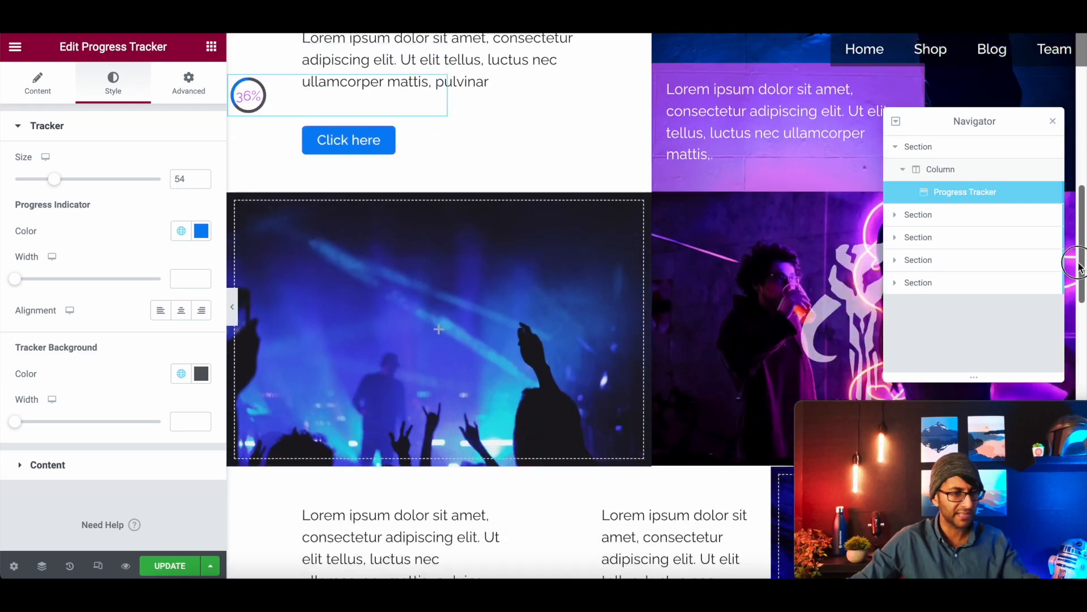
{"action": "scroll", "scroll_direction": "down", "scroll_amount": 3}
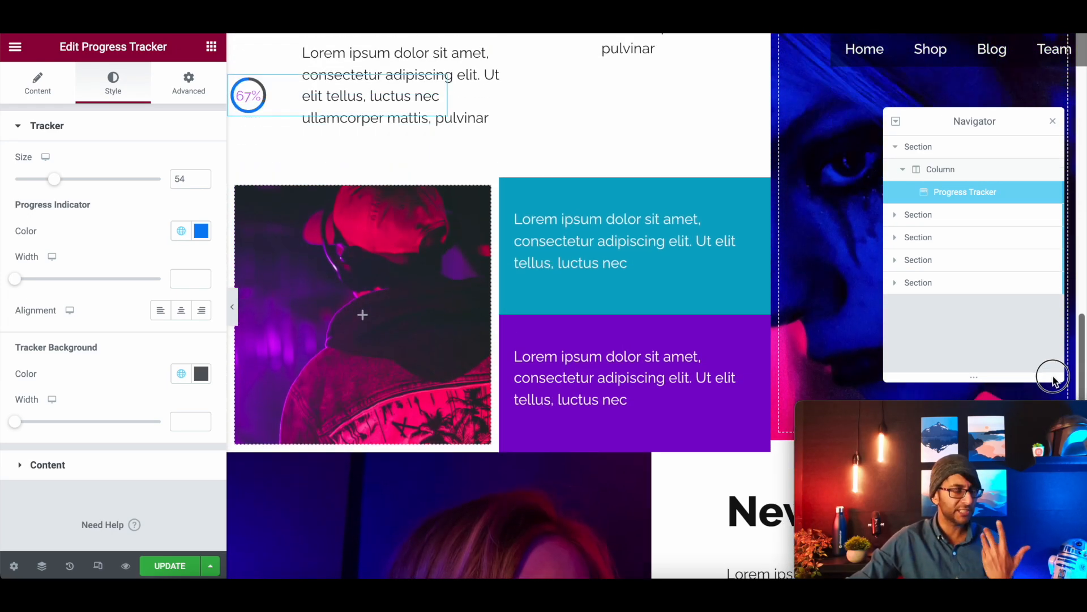
{"action": "left_click", "coordinate": [188, 81]}
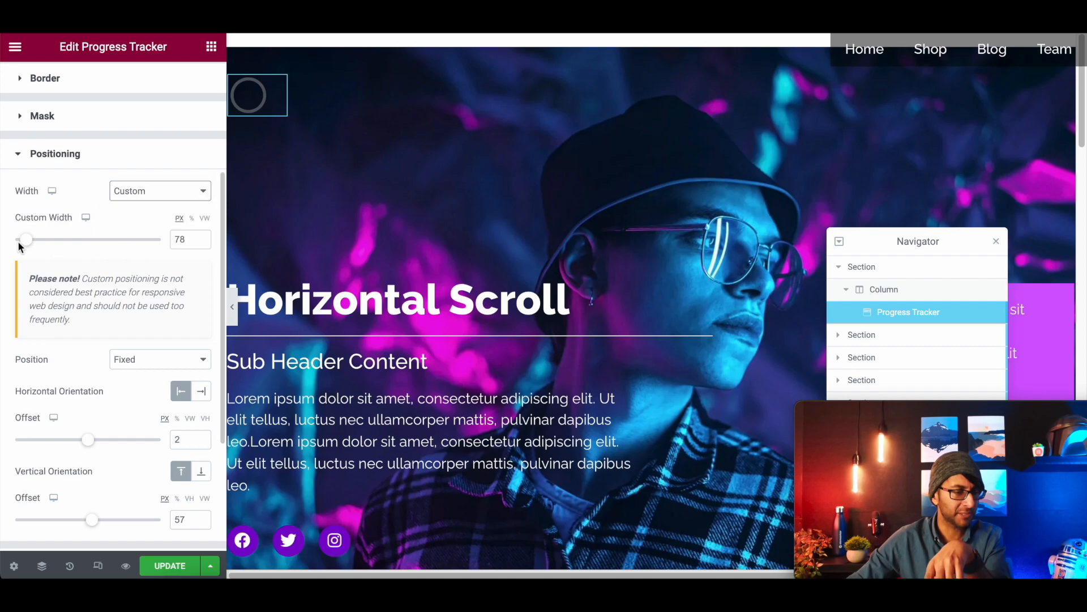
Narrow the tracker to a 73 px custom width and anchor it right.
{"action": "left_click_drag", "start_coordinate": [26, 239], "coordinate": [22, 239]}
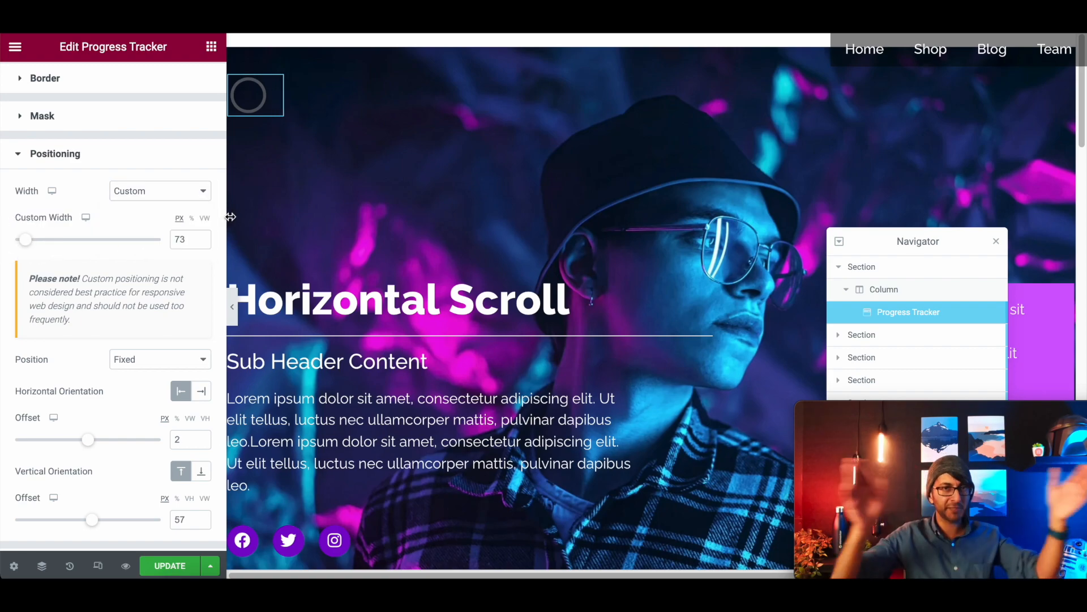
{"action": "mouse_move", "coordinate": [201, 390]}
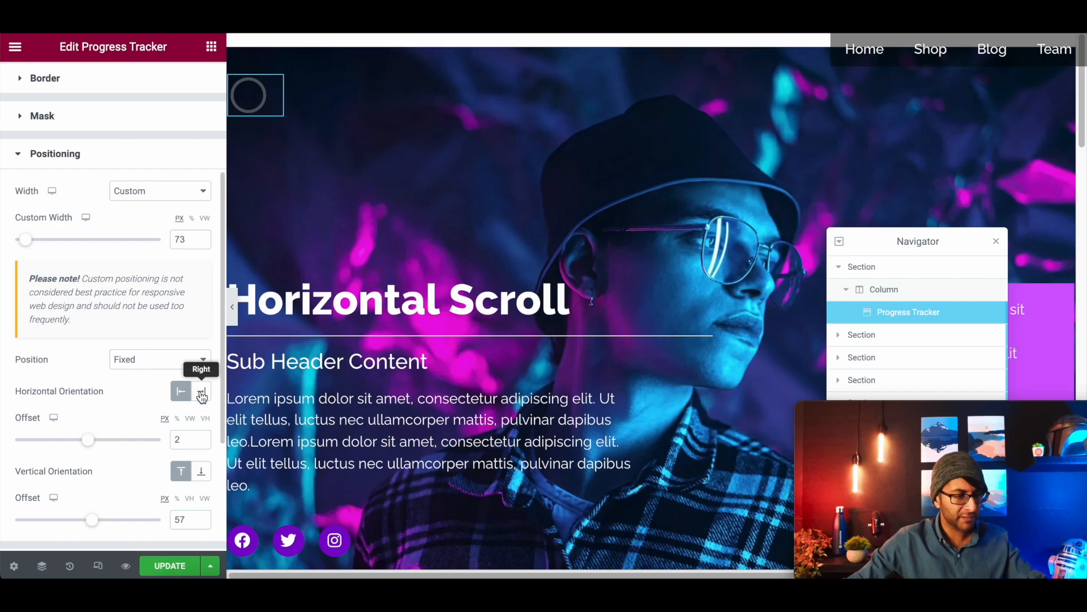
{"action": "left_click", "coordinate": [201, 390]}
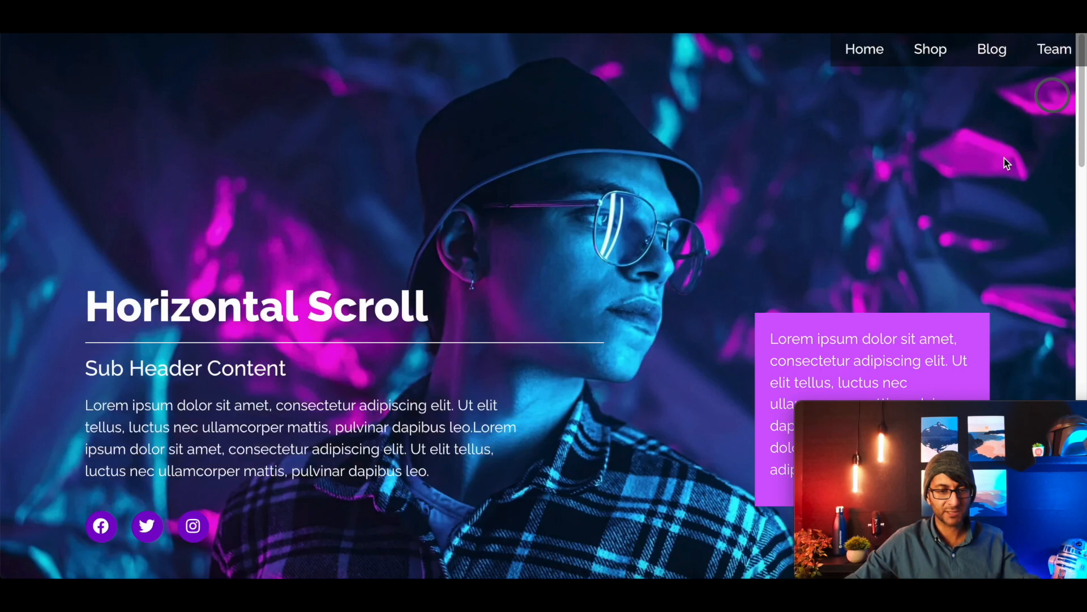
{"action": "scroll", "scroll_direction": "down", "scroll_amount": 3}
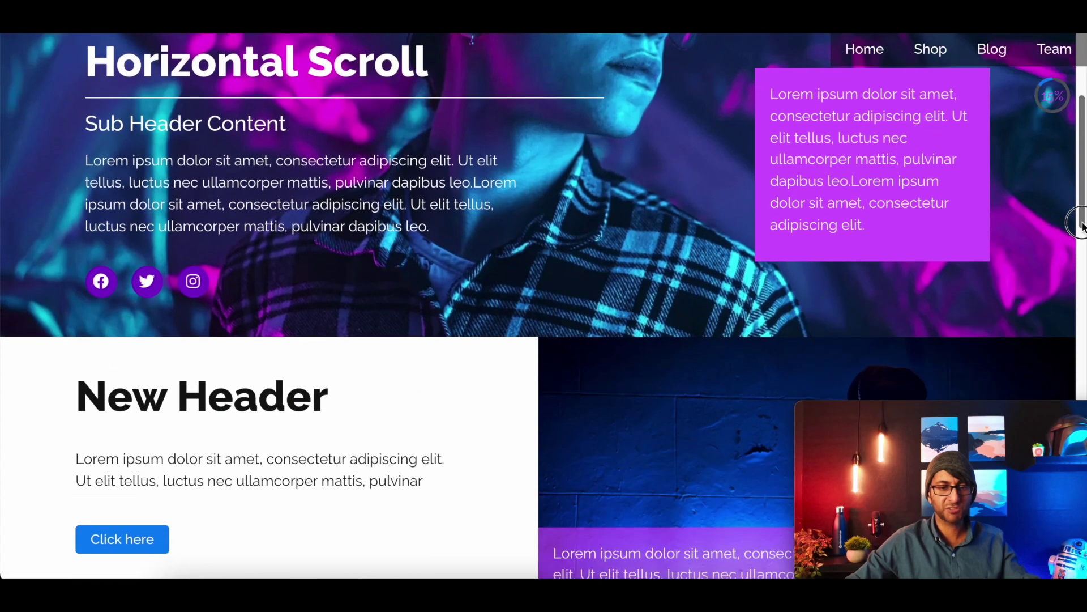
{"action": "scroll", "scroll_direction": "down", "scroll_amount": 3}
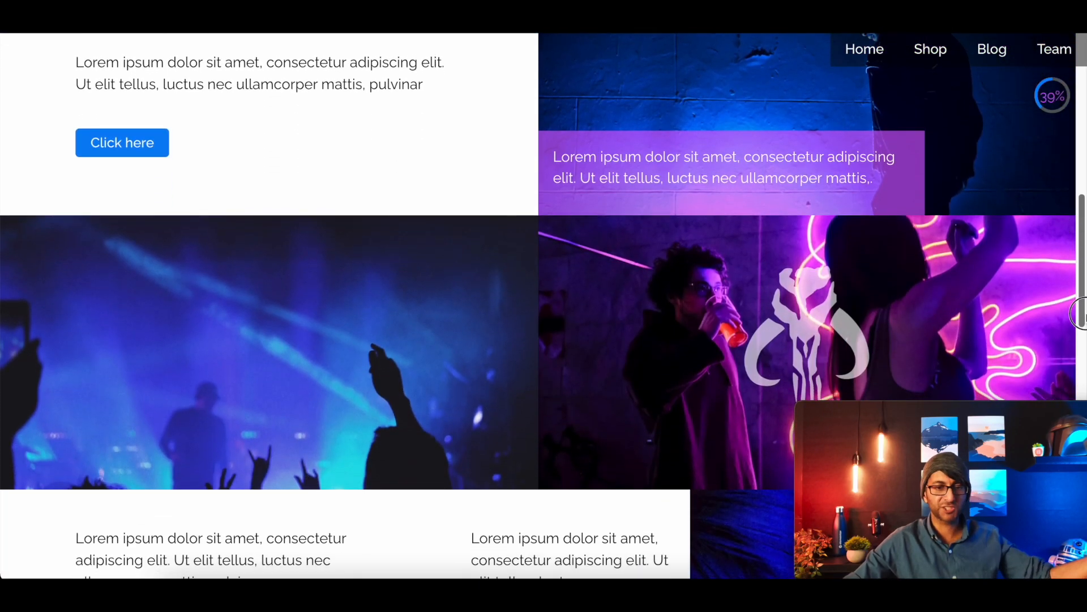
{"action": "scroll", "scroll_direction": "down", "scroll_amount": 3}
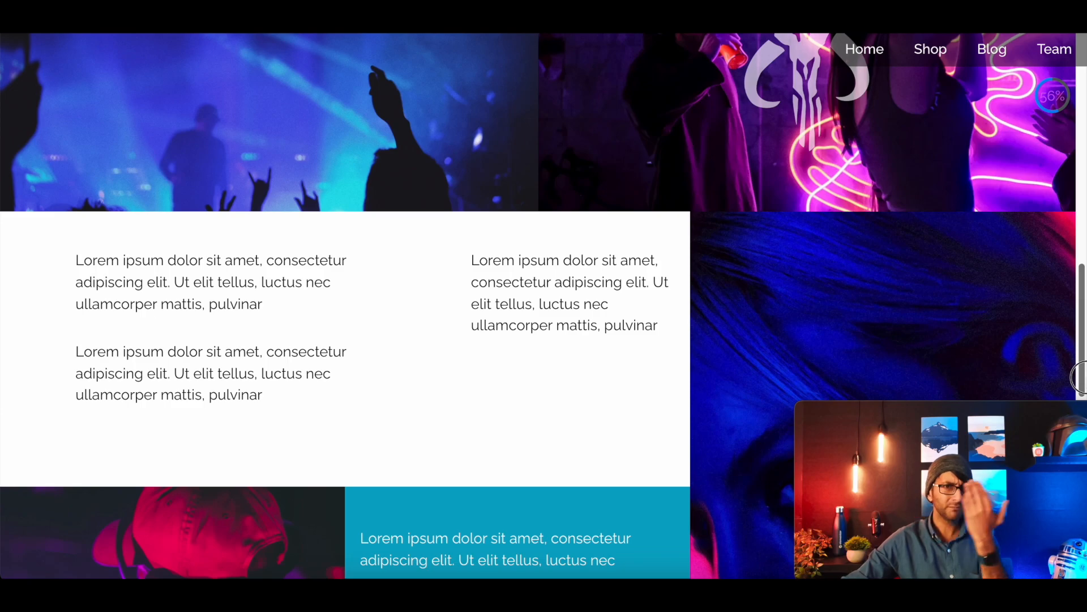
{"action": "scroll", "scroll_direction": "down", "scroll_amount": 3}
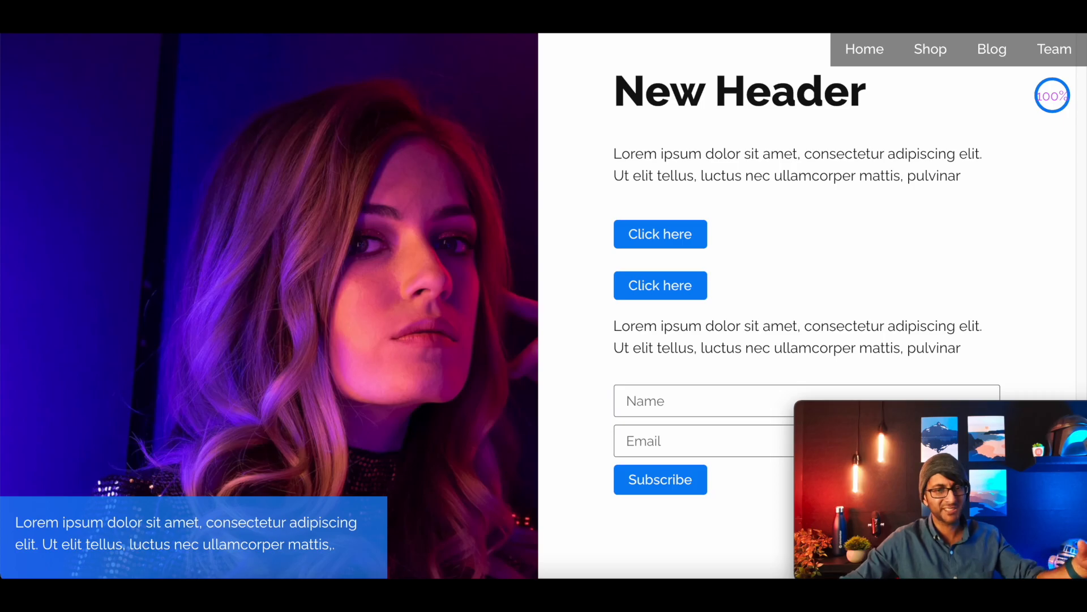
{"action": "scroll", "scroll_direction": "up", "scroll_amount": 3}
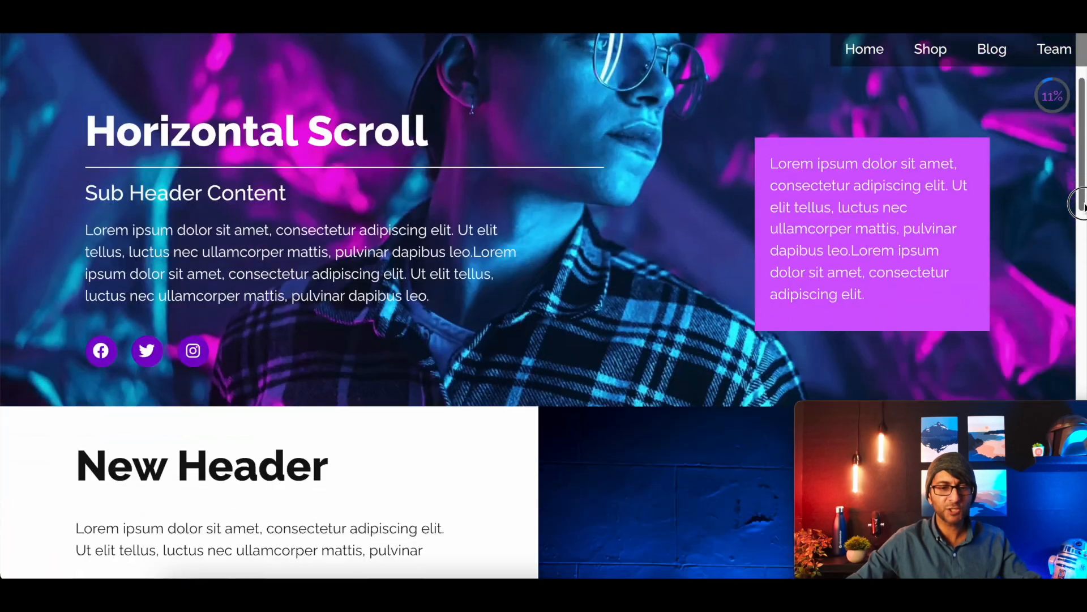
{"action": "scroll", "scroll_direction": "down", "scroll_amount": 3}
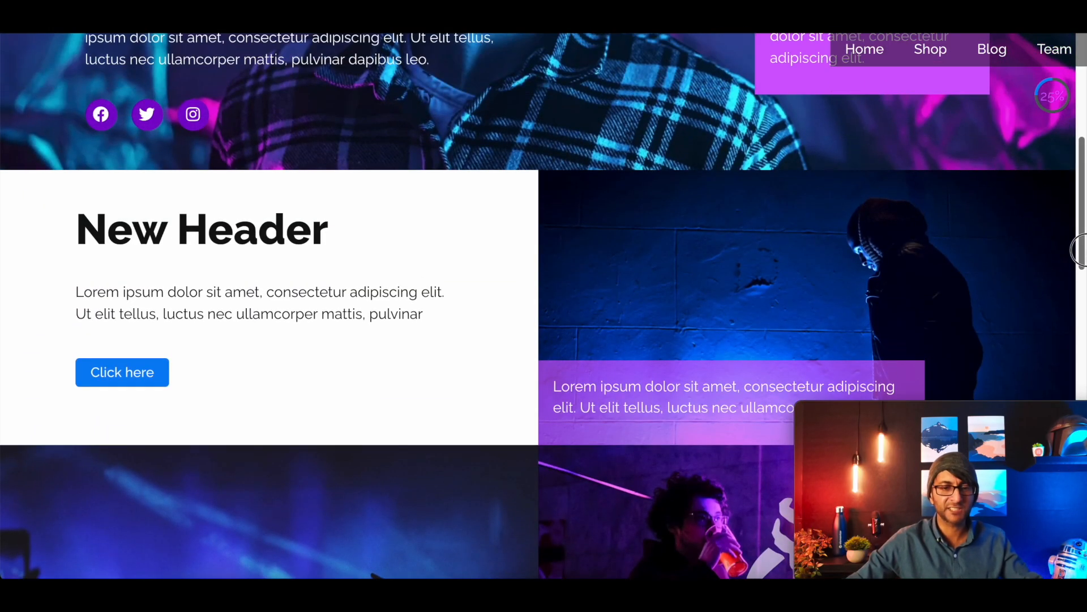
{"action": "scroll", "scroll_direction": "up", "scroll_amount": 3}
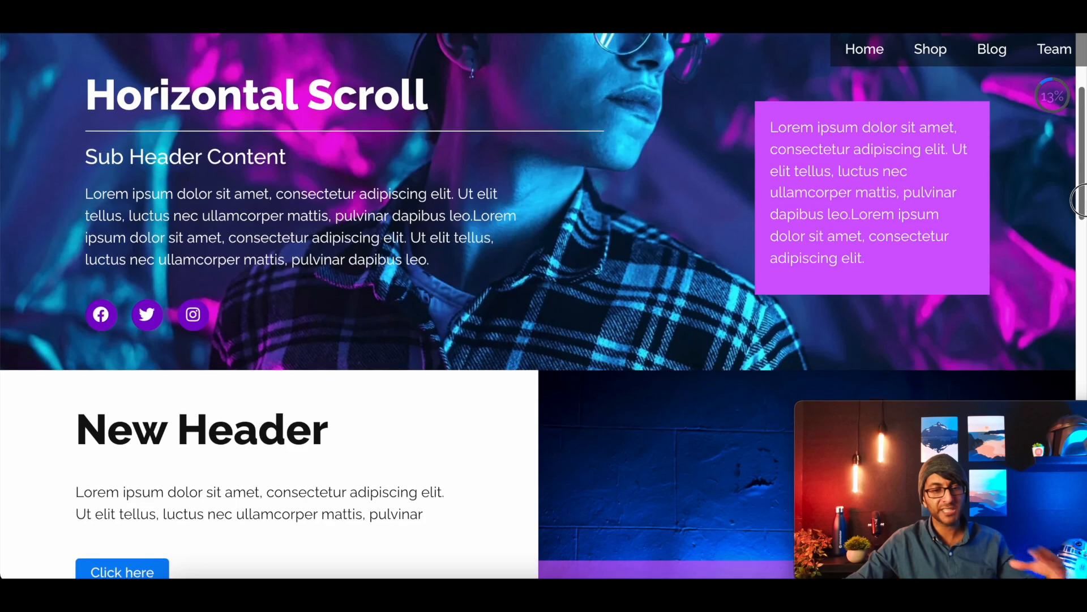
{"action": "scroll", "scroll_direction": "up", "scroll_amount": 3}
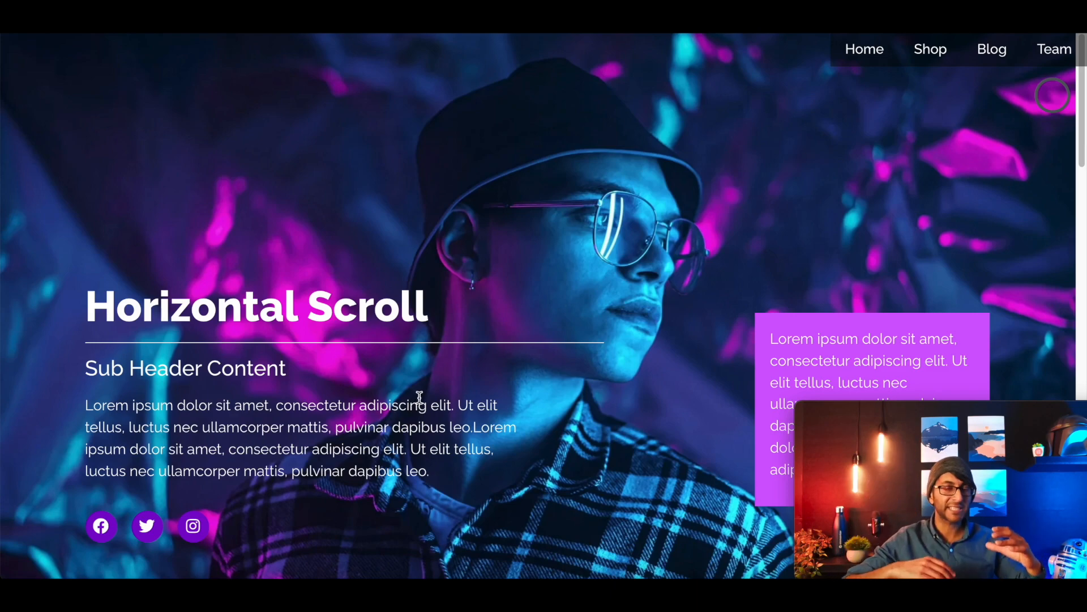
{"action": "mouse_move", "coordinate": [339, 74]}
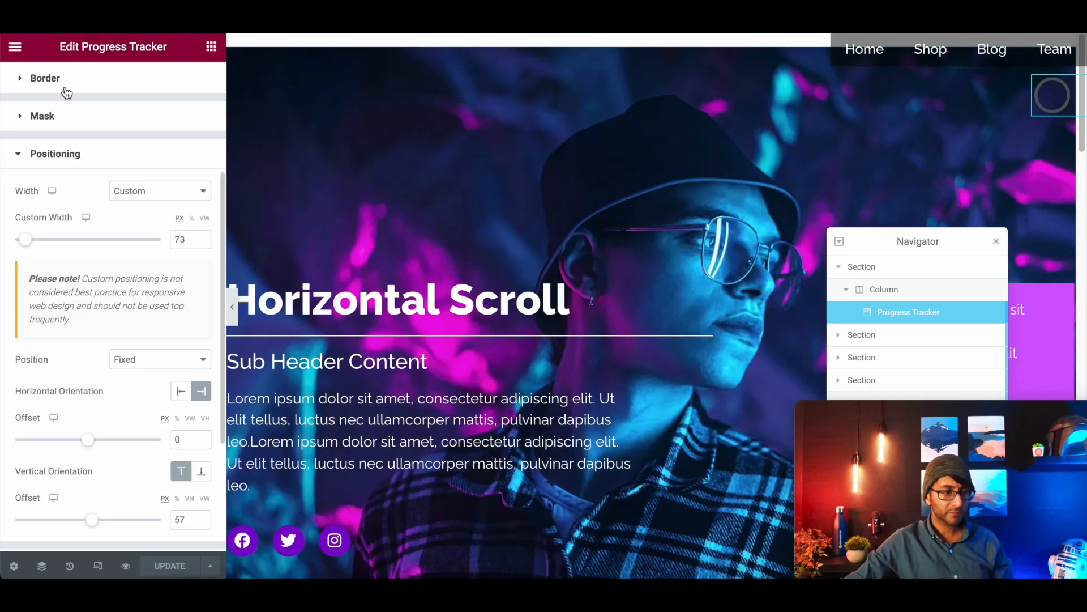
Set the progress tracker's Tracker Type to Horizontal in the Content tab.
{"action": "left_click", "coordinate": [38, 81]}
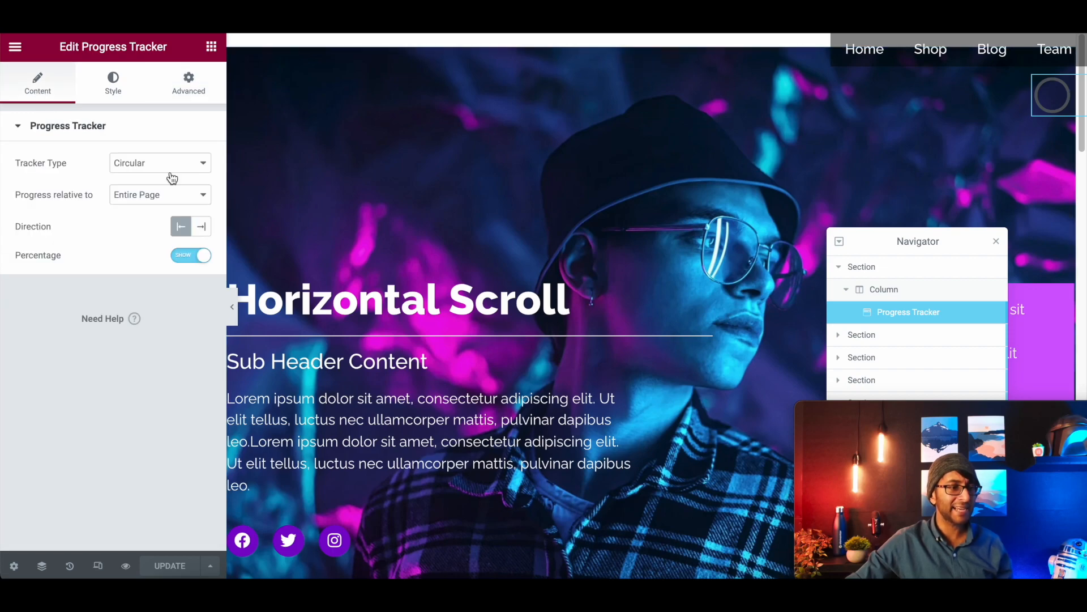
{"action": "left_click", "coordinate": [160, 164]}
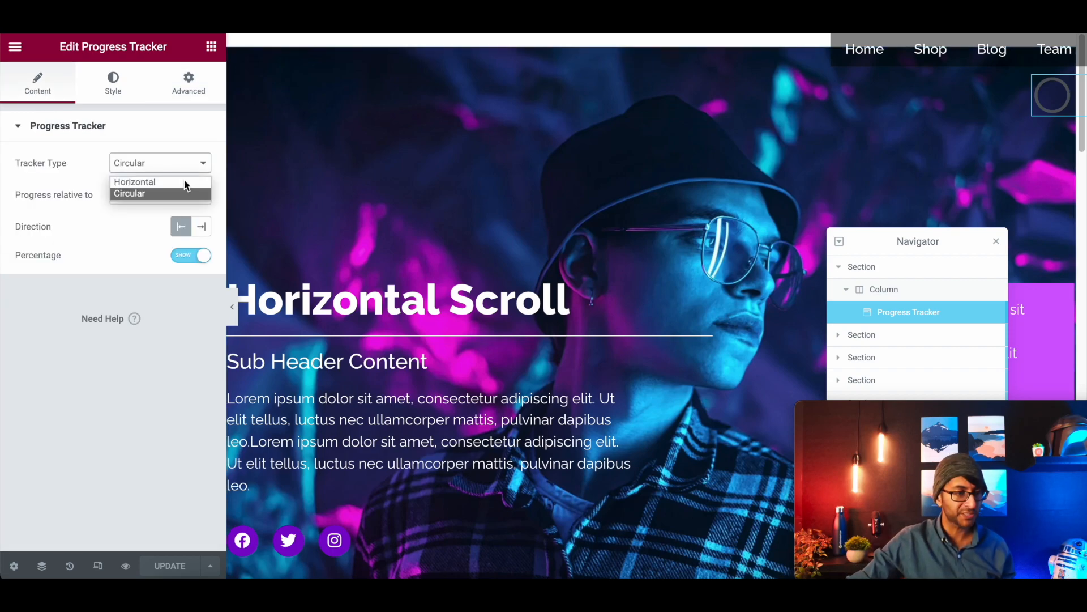
{"action": "left_click", "coordinate": [135, 182]}
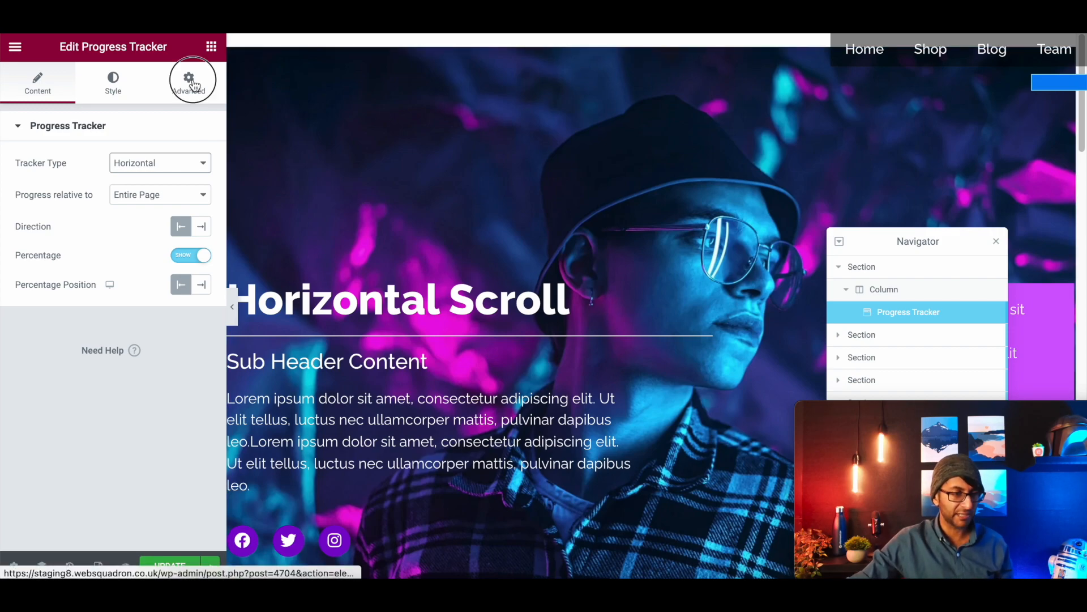
Scroll through the Advanced tab's Positioning settings to the Custom Width option.
{"action": "left_click", "coordinate": [188, 78]}
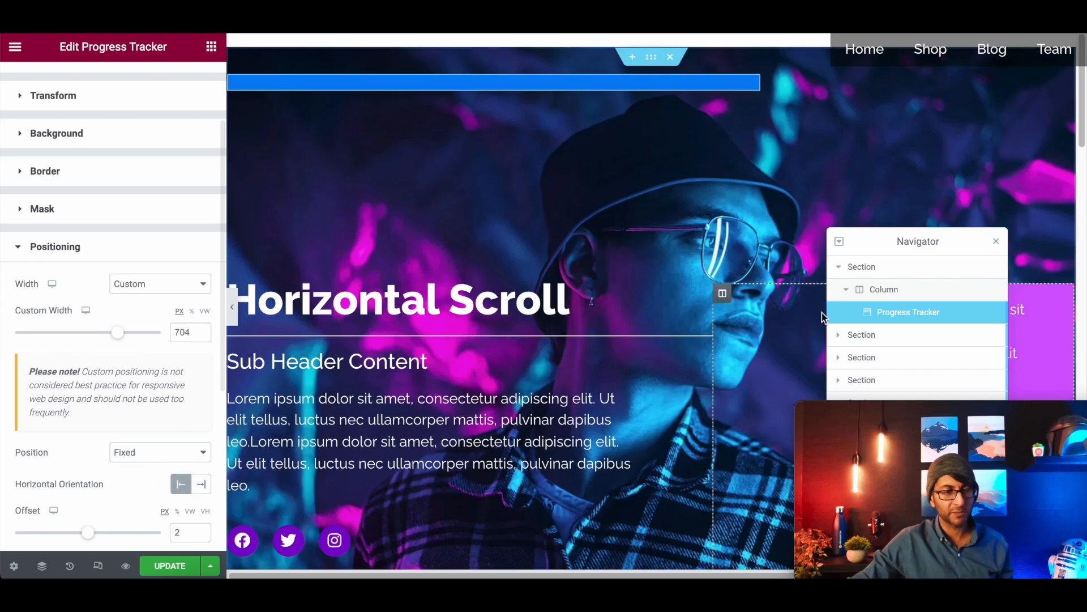
{"action": "scroll", "scroll_direction": "down", "scroll_amount": 3}
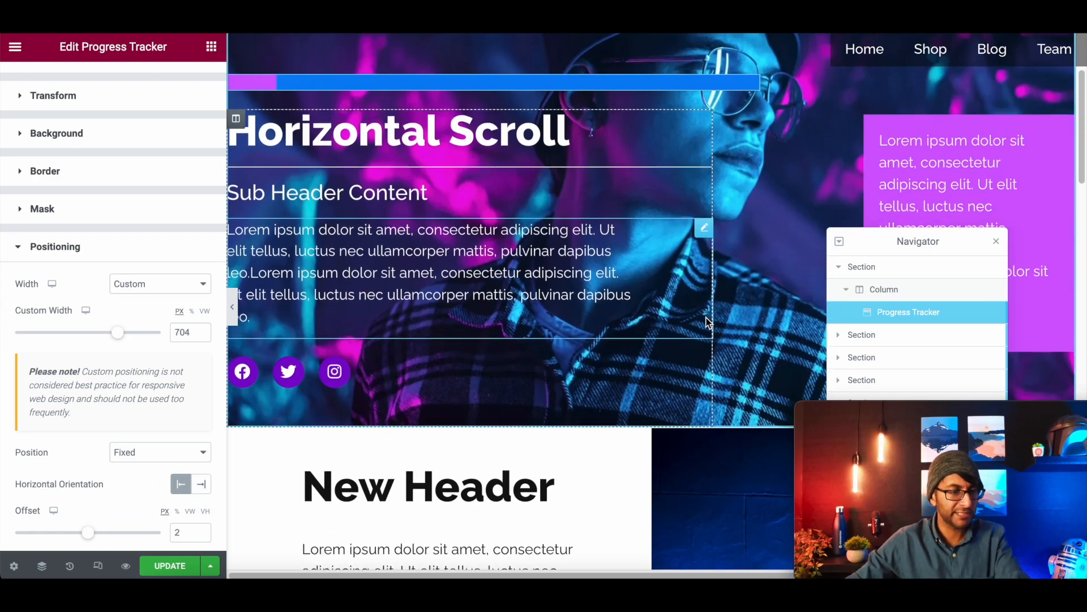
{"action": "scroll", "scroll_direction": "down", "scroll_amount": 3}
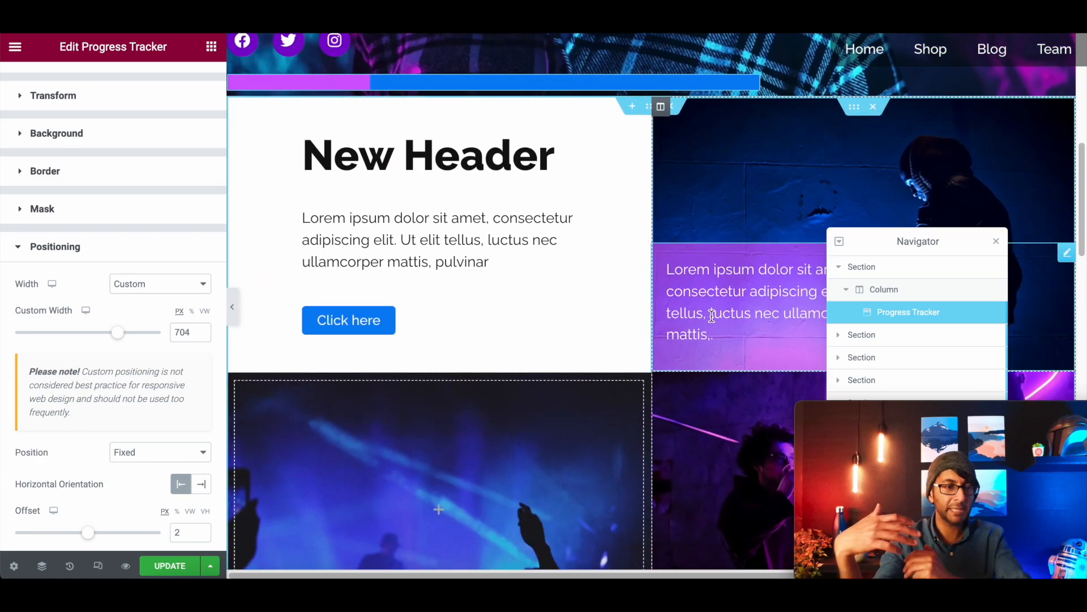